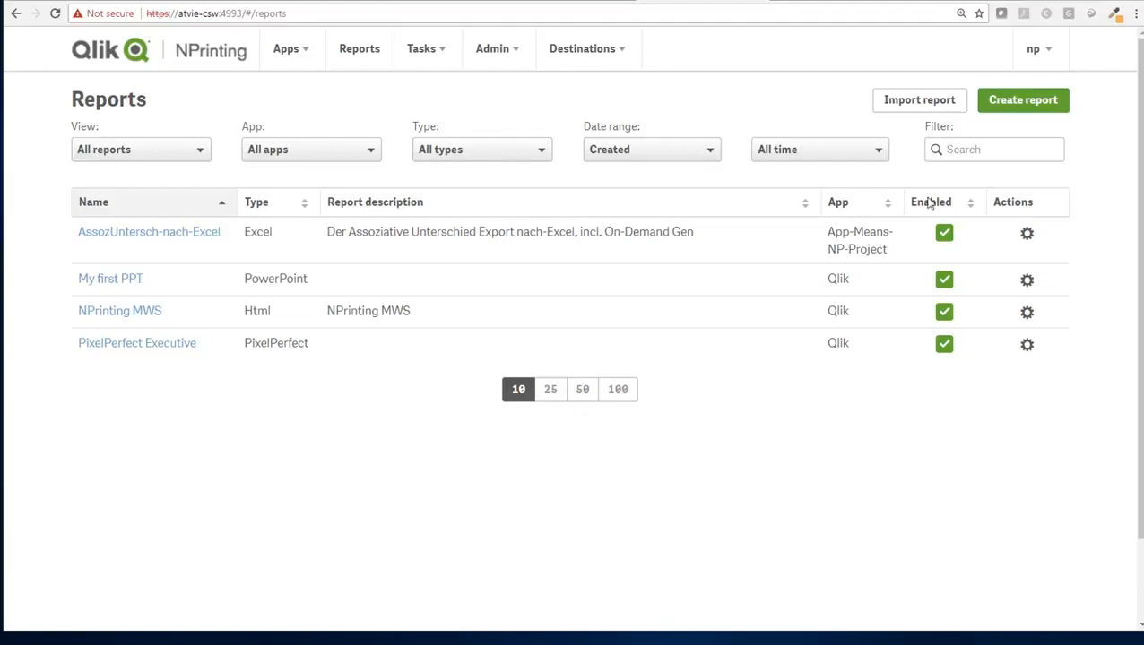
Create a PowerPoint report titled 'Powerpoint Charts' based on the Qlik app.
click(1023, 100)
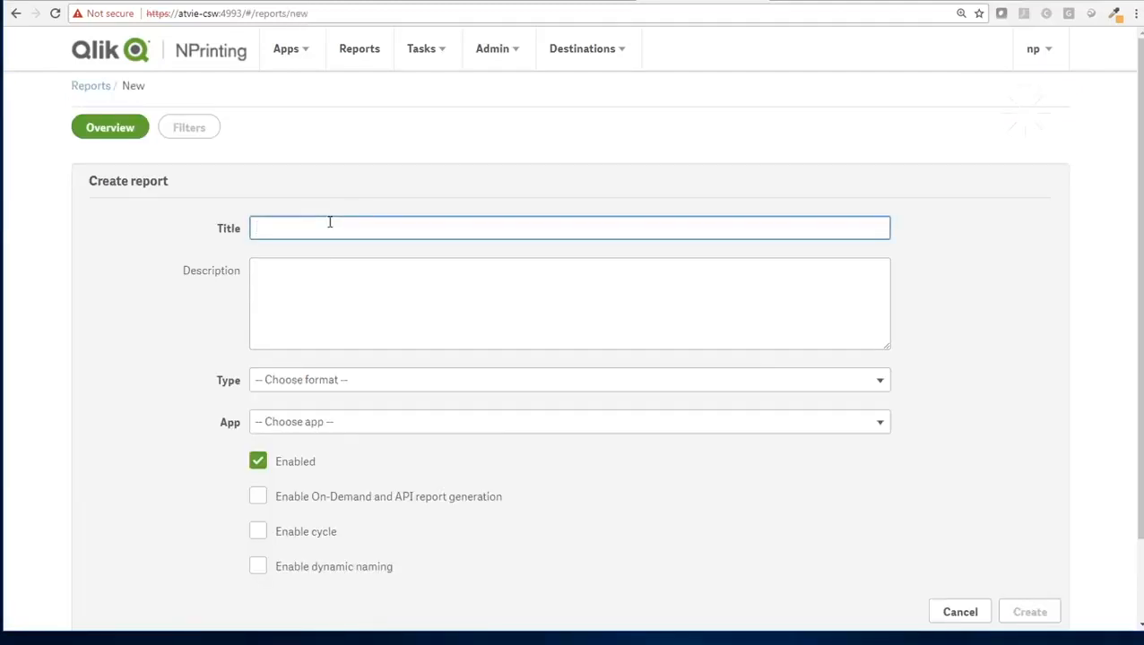
text(Power)
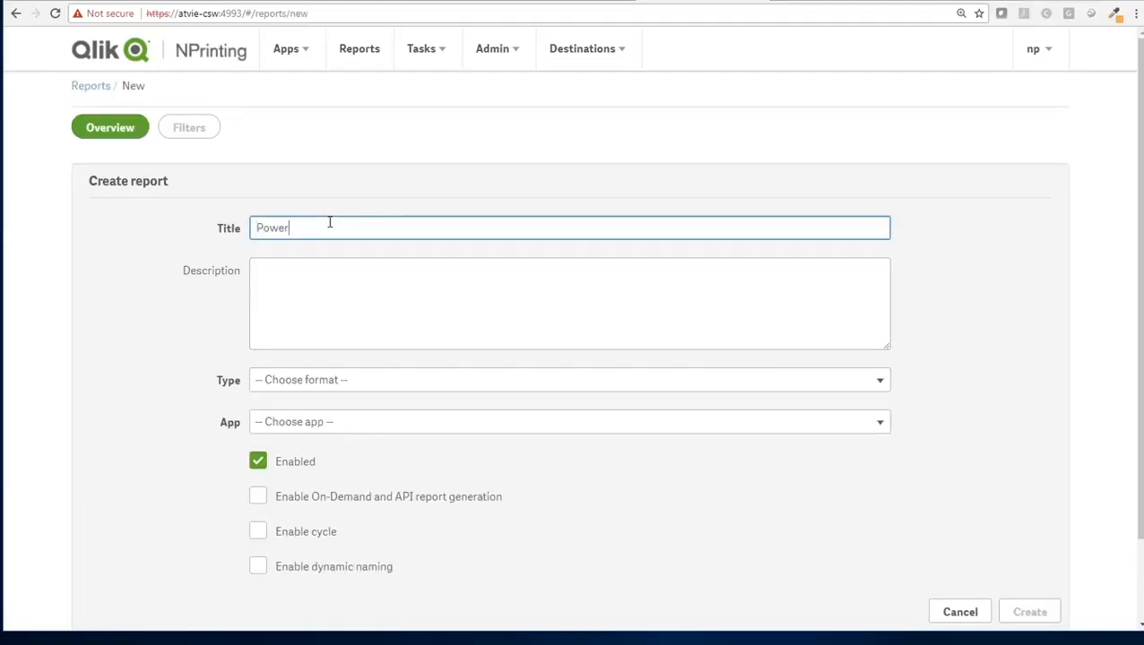
click(569, 379)
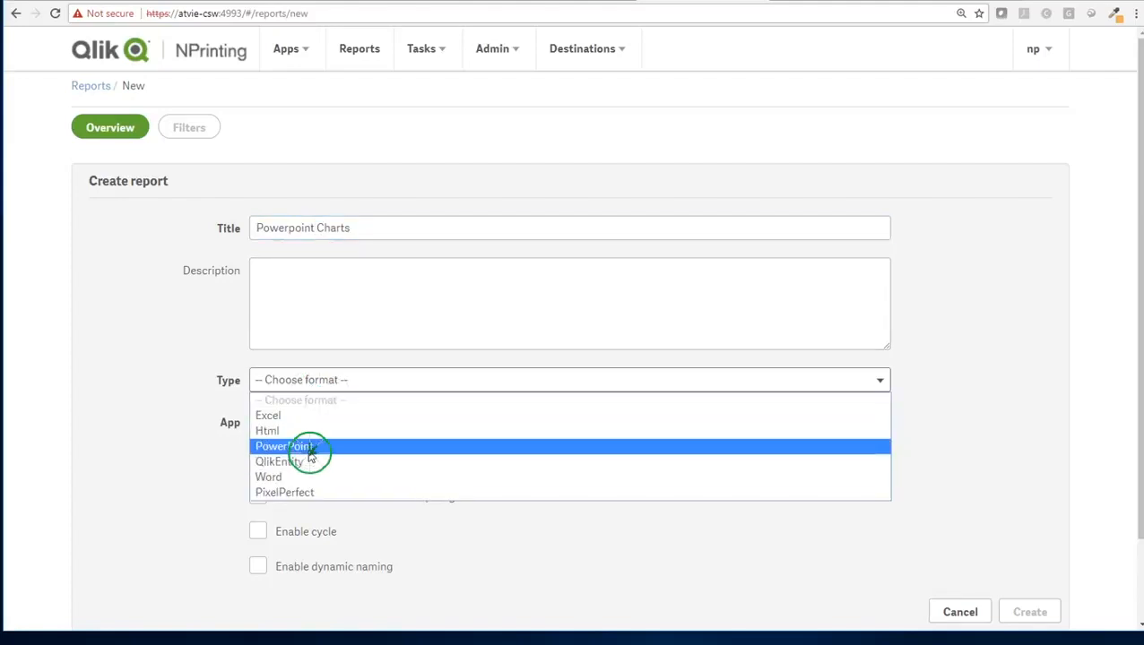
click(284, 445)
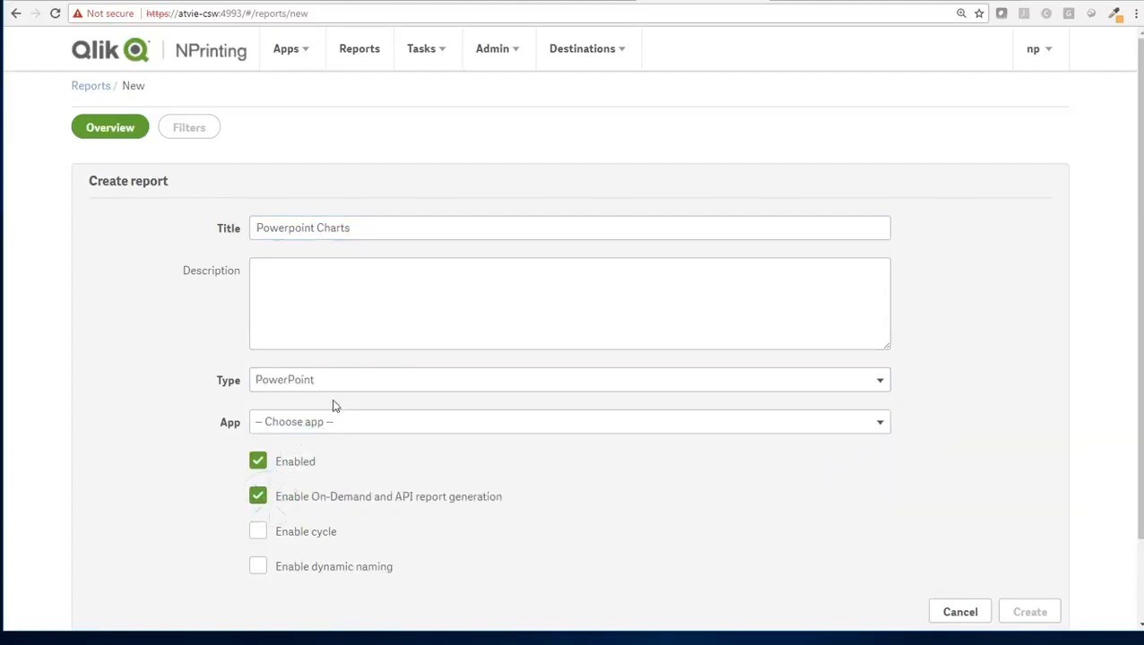
click(569, 421)
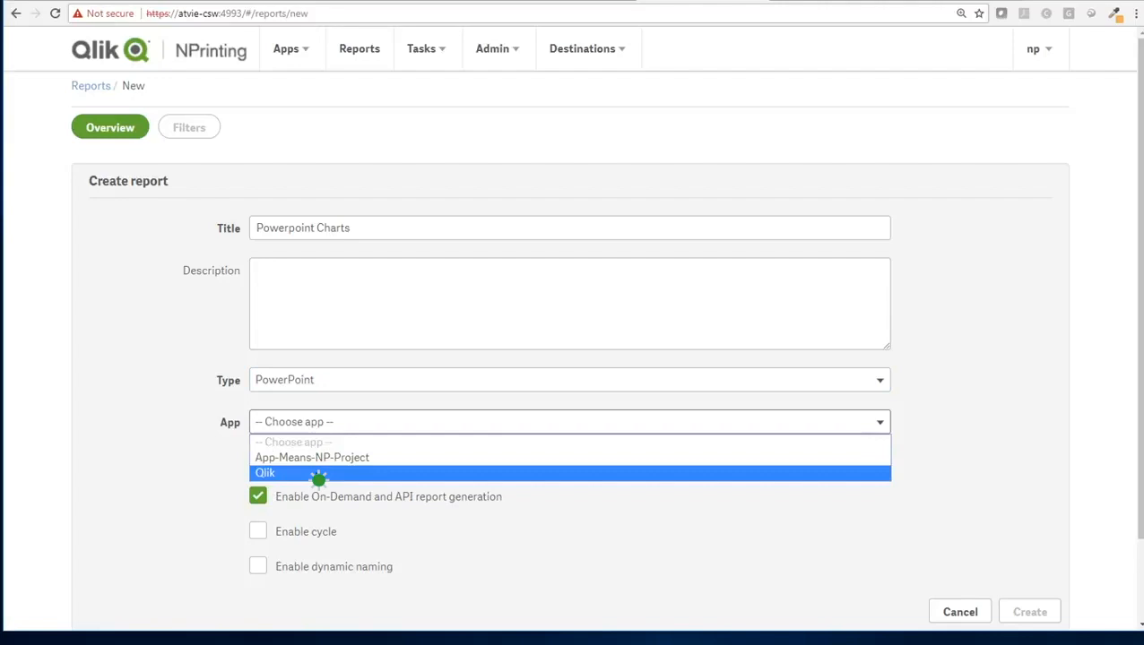
click(265, 473)
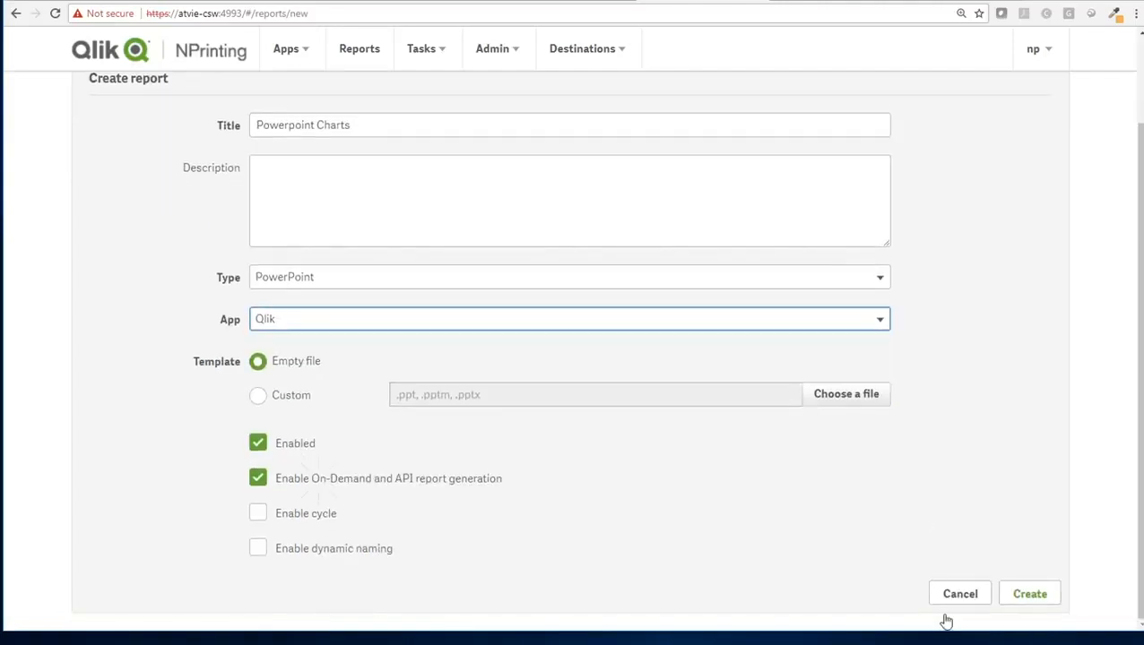
click(1030, 593)
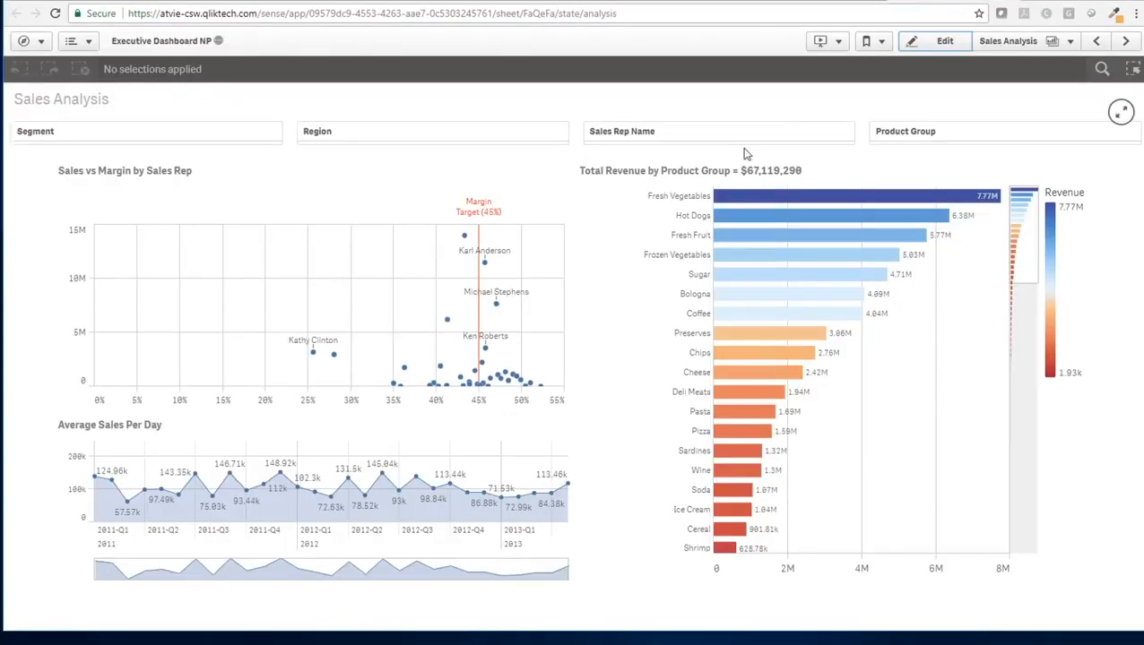
mouse_move(610, 181)
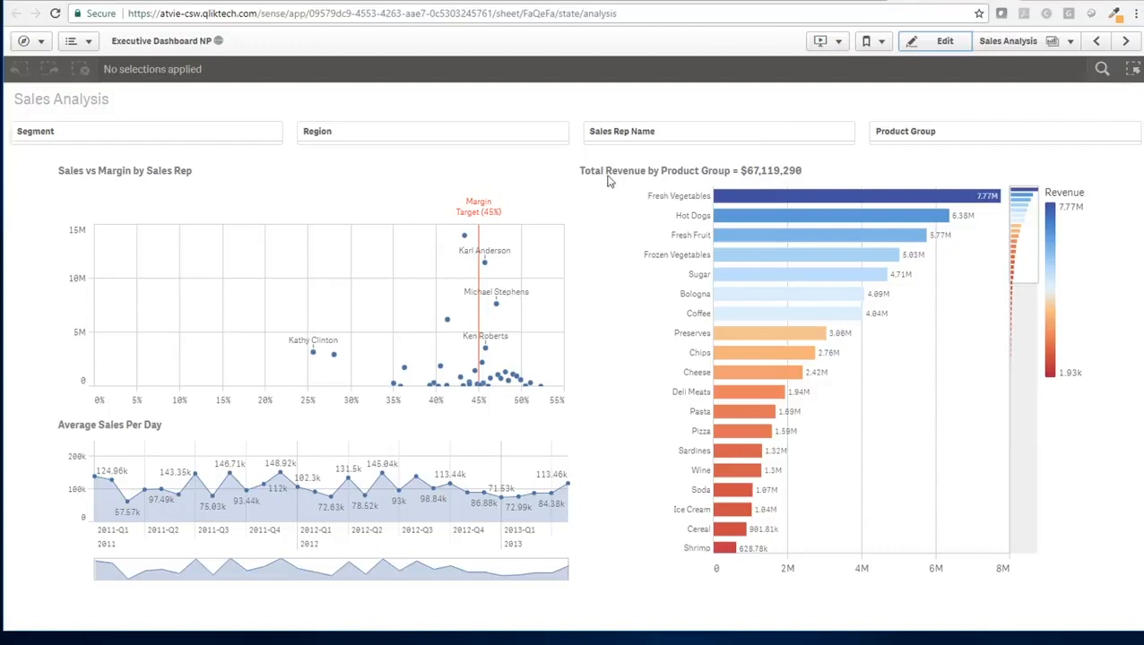
Add the SetObjectState extension to Sales Analysis and copy the bar chart ID qZPdytp.
click(944, 40)
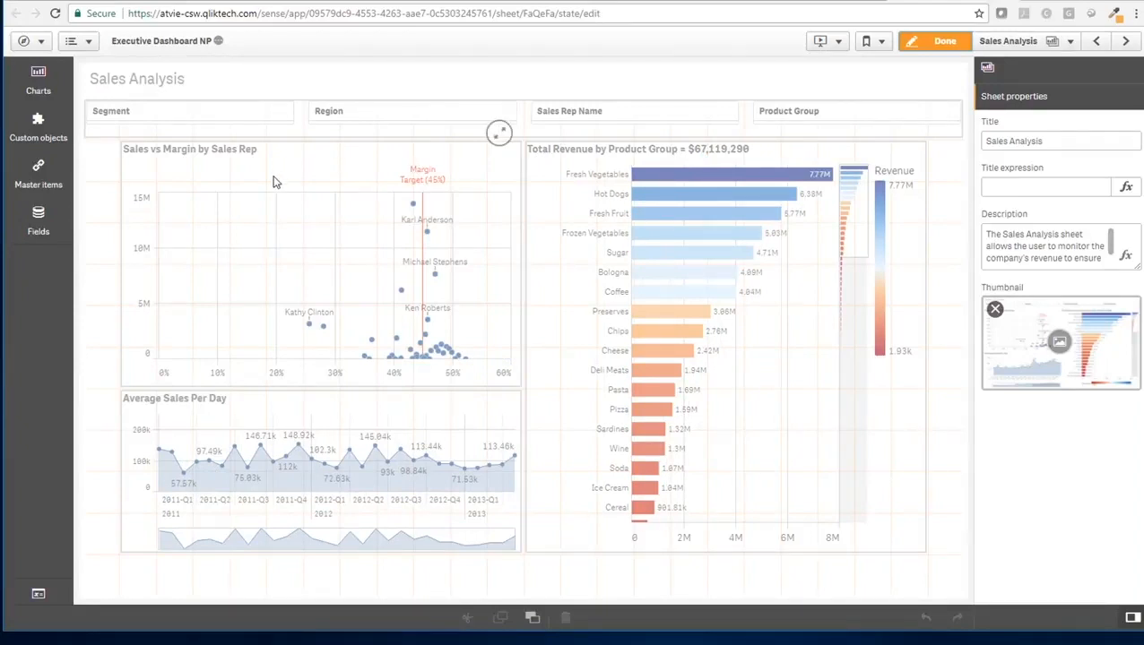
click(37, 125)
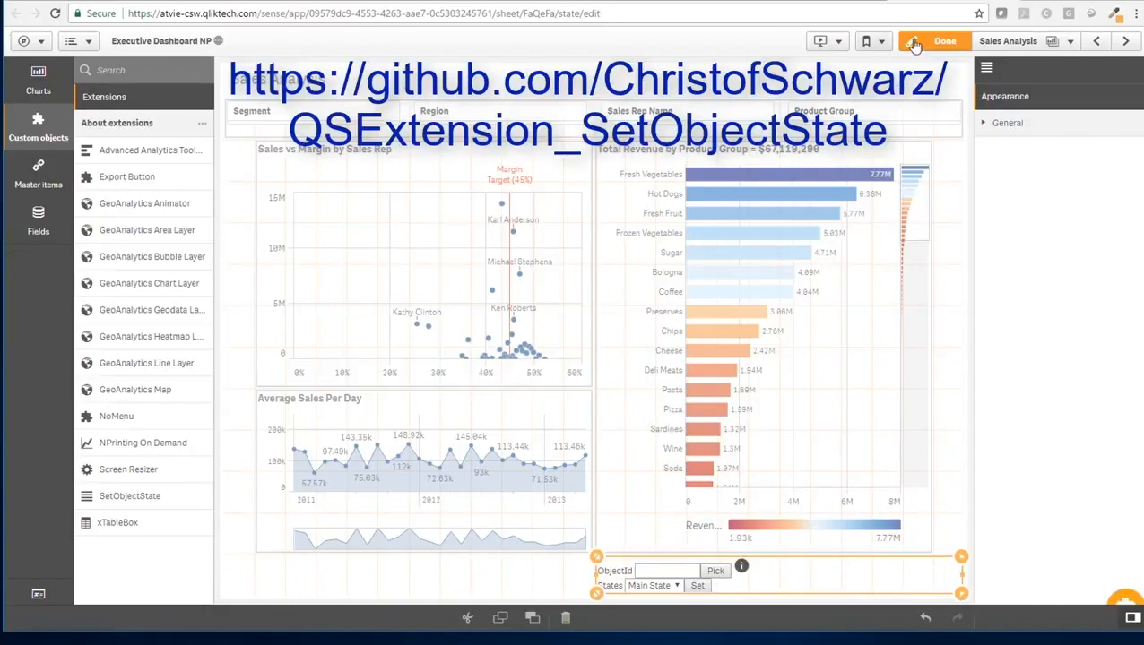
click(944, 40)
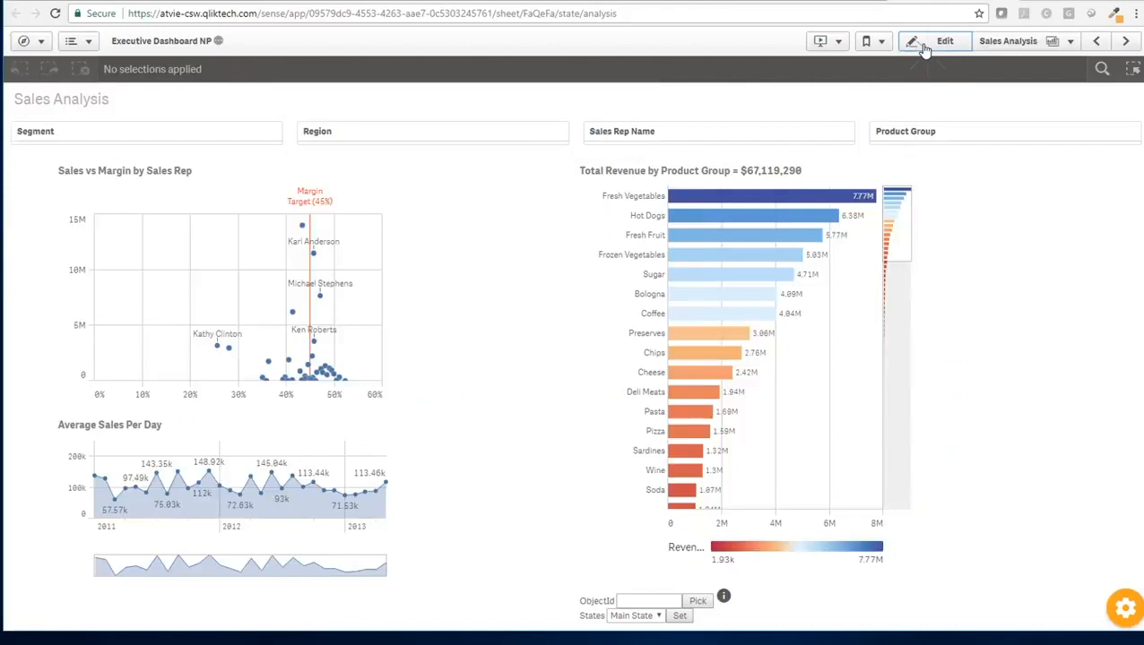
click(945, 41)
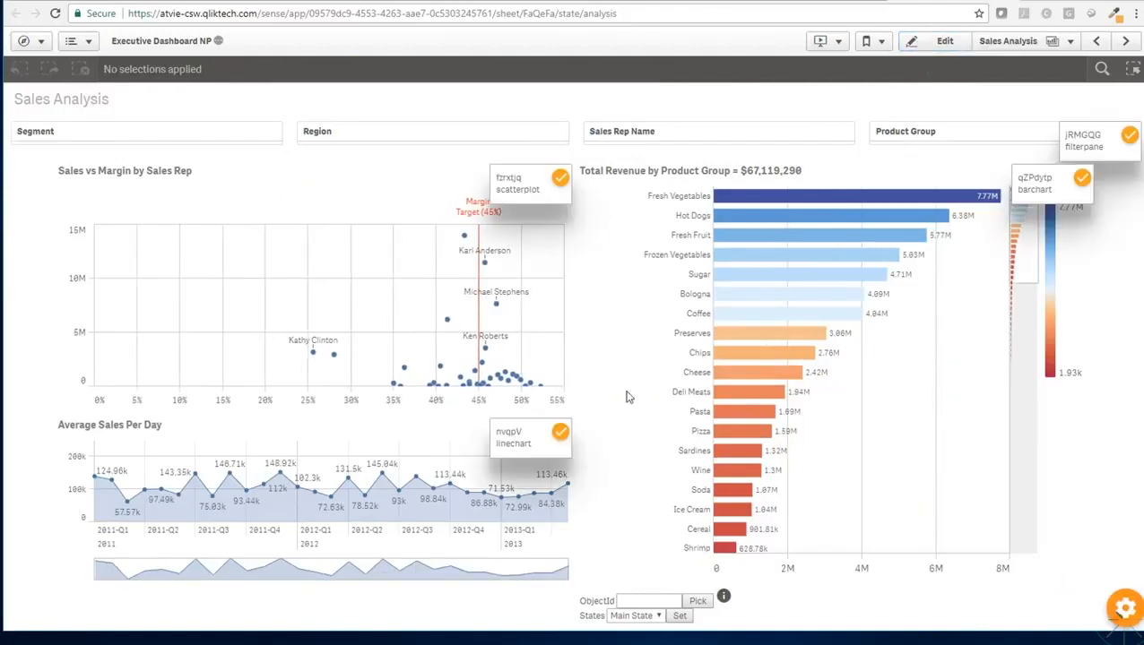
mouse_move(570, 431)
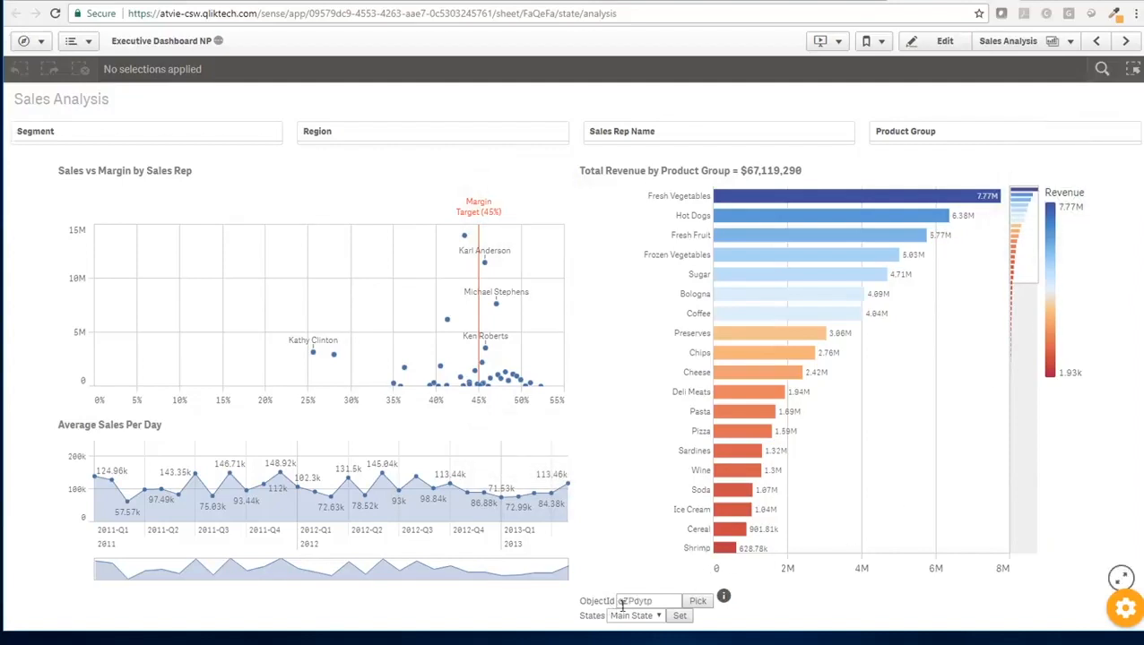
key(ctrl+c)
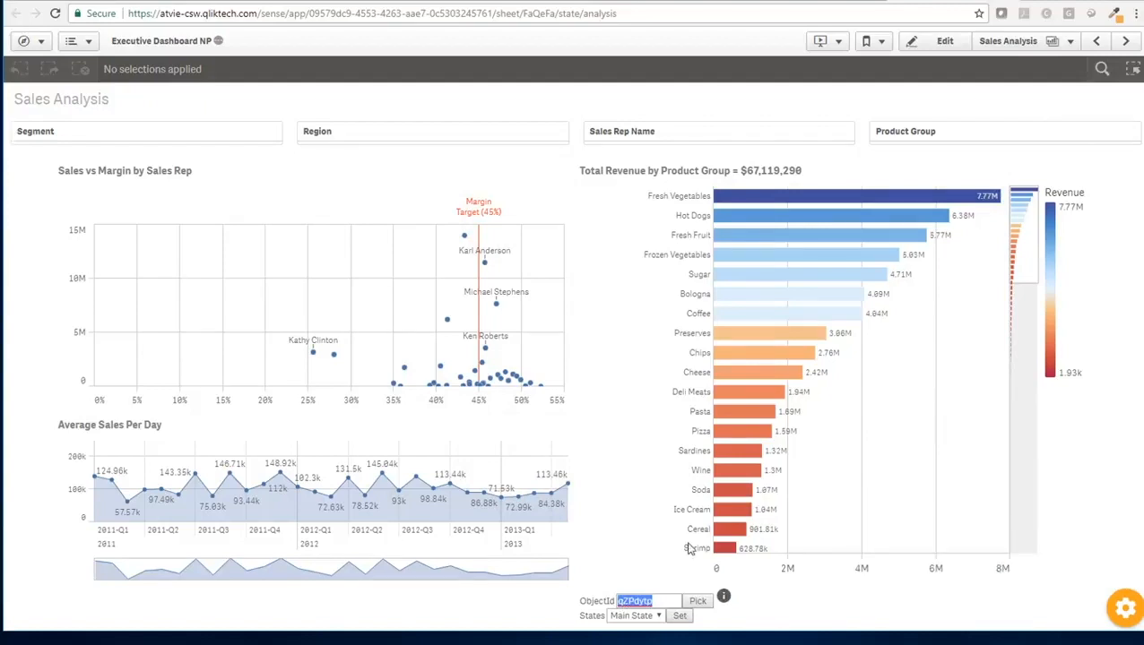
mouse_move(726, 547)
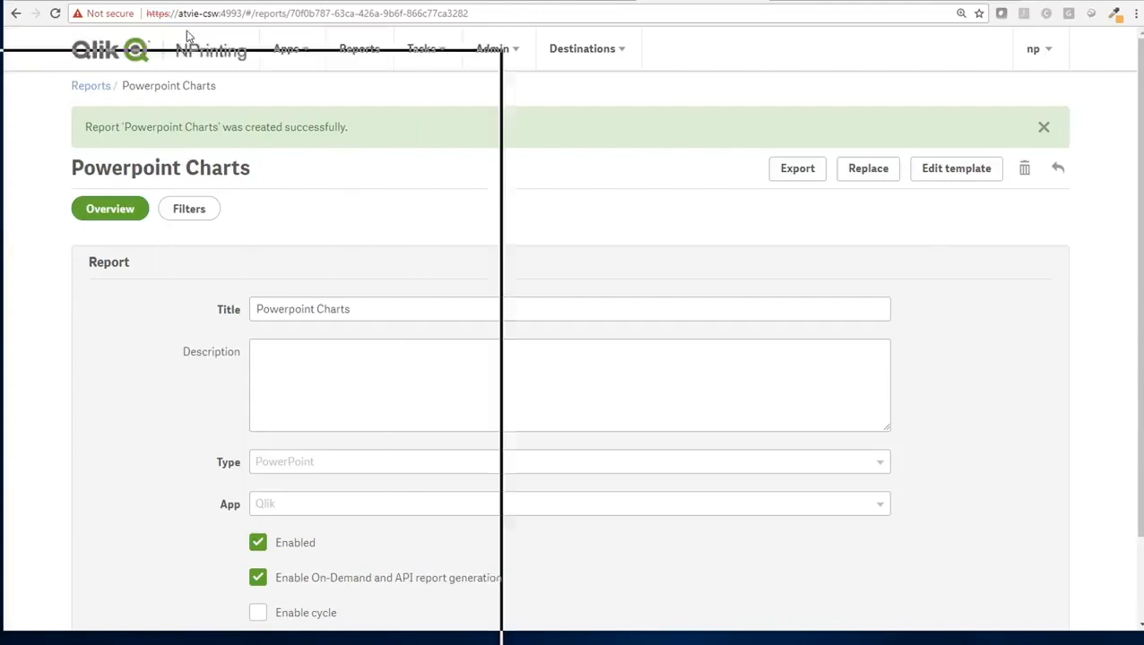
Open the Powerpoint Charts report's template in the Template Editor.
click(955, 167)
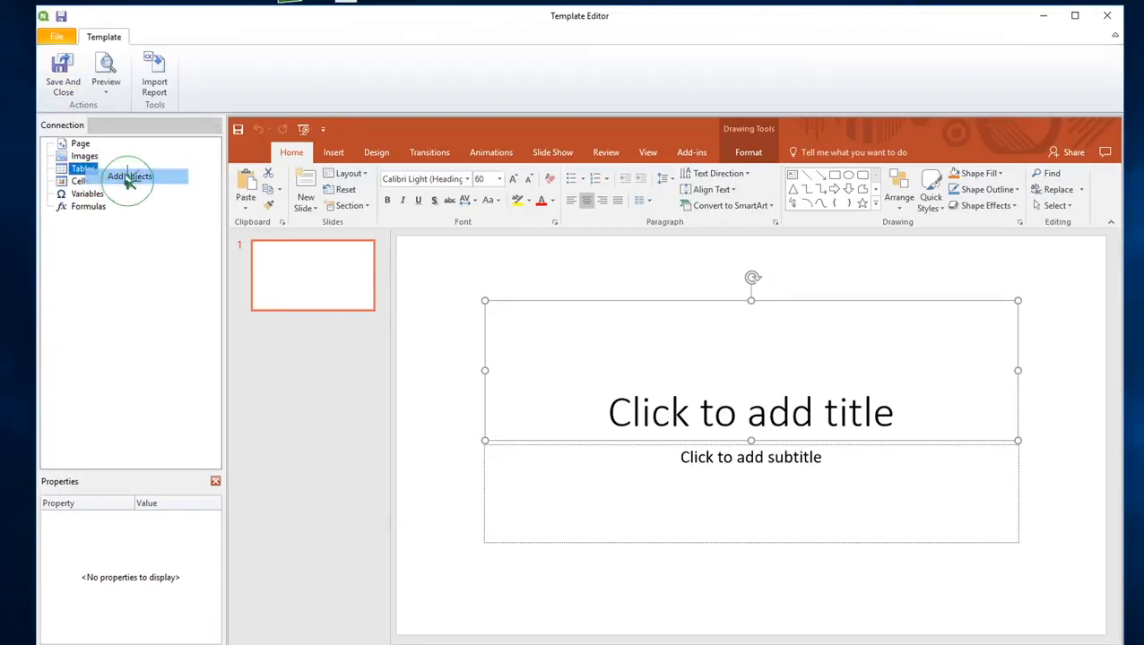
Add object qZPdytp, Total Revenue by Product Group, from the dashboard connection as a table.
click(129, 176)
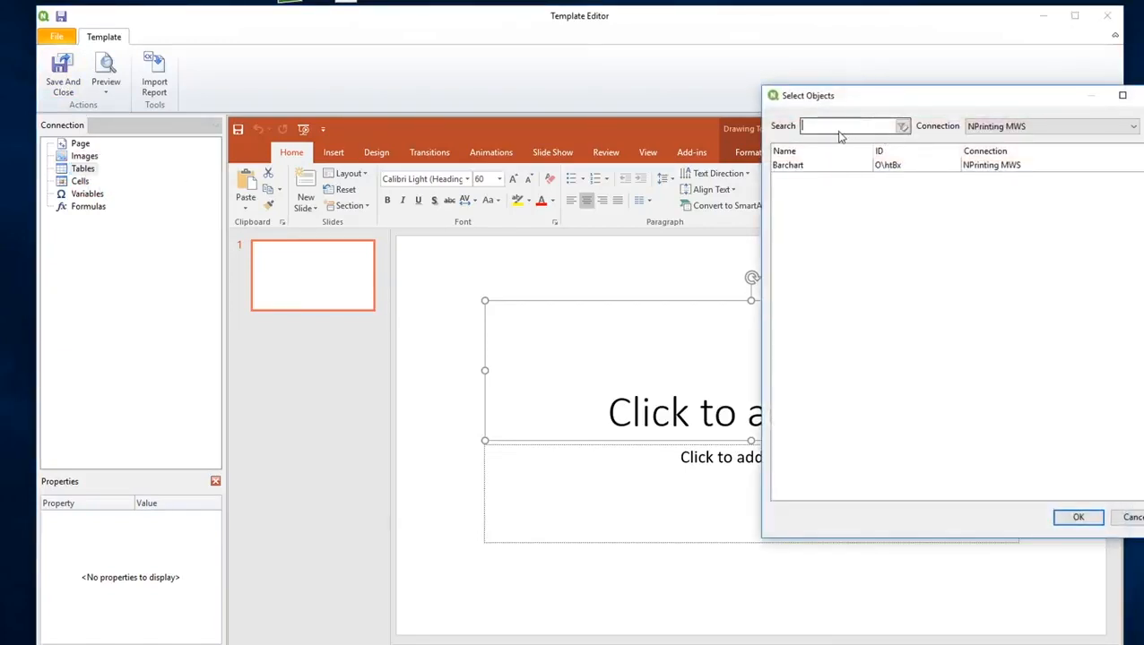
text(qZPdytp)
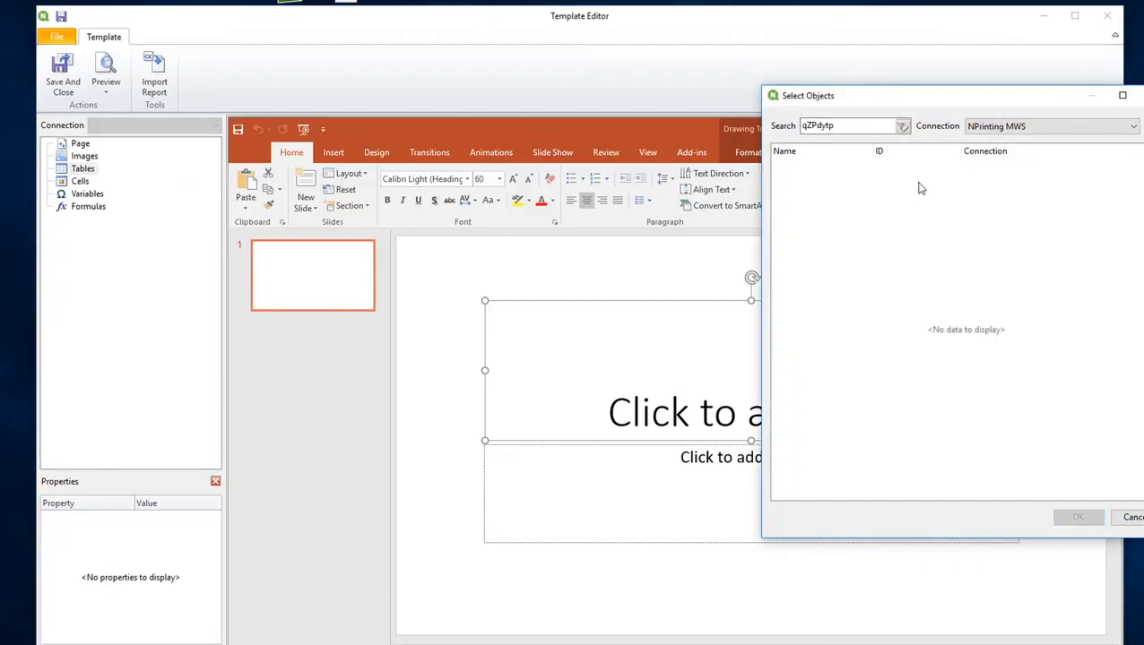
click(1133, 125)
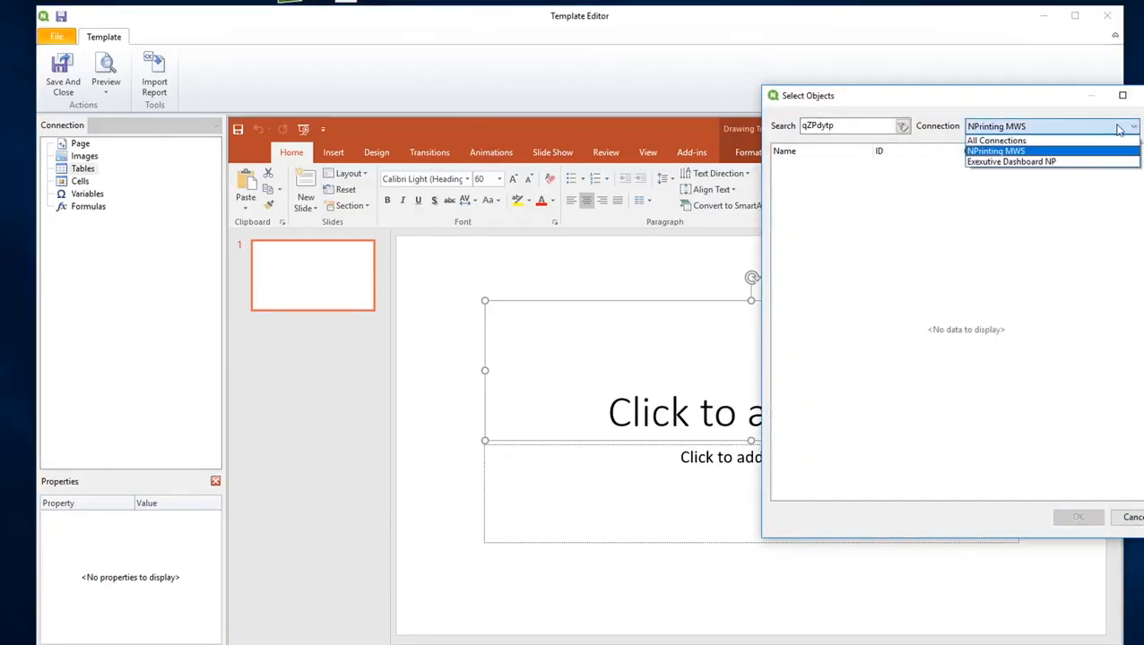
click(1012, 161)
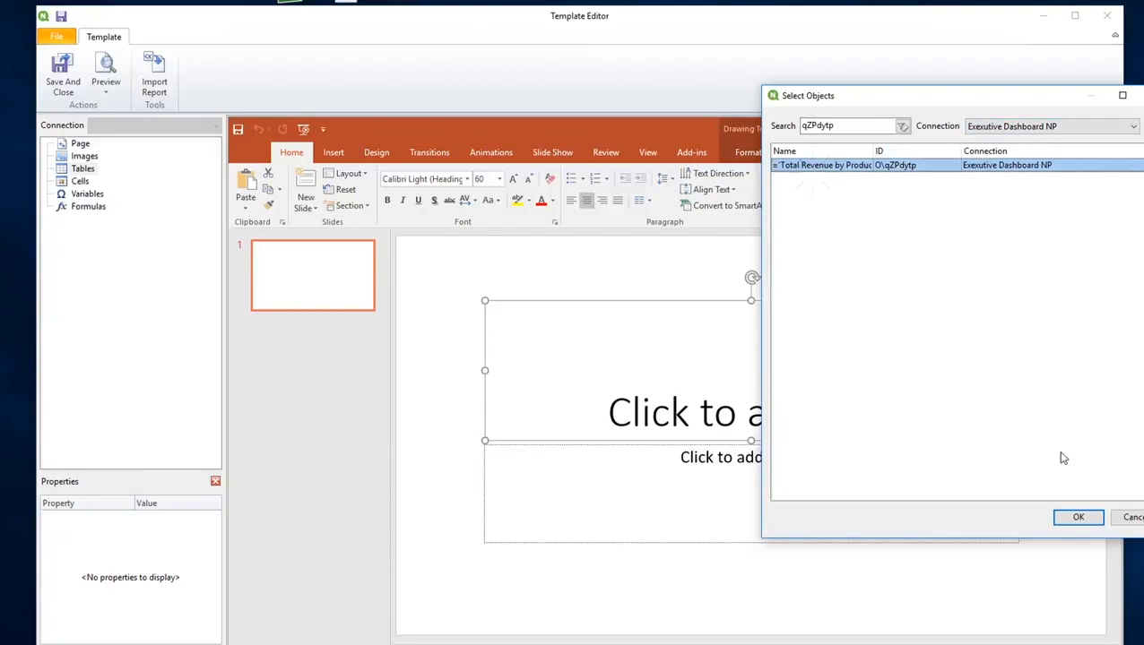
click(1079, 517)
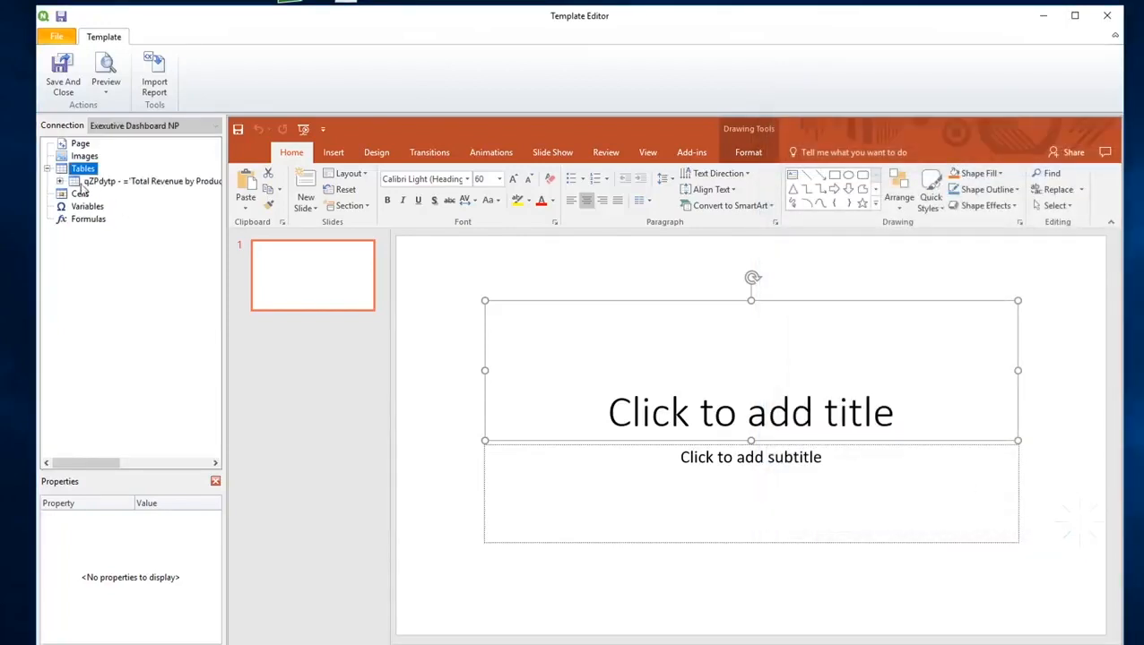
click(74, 180)
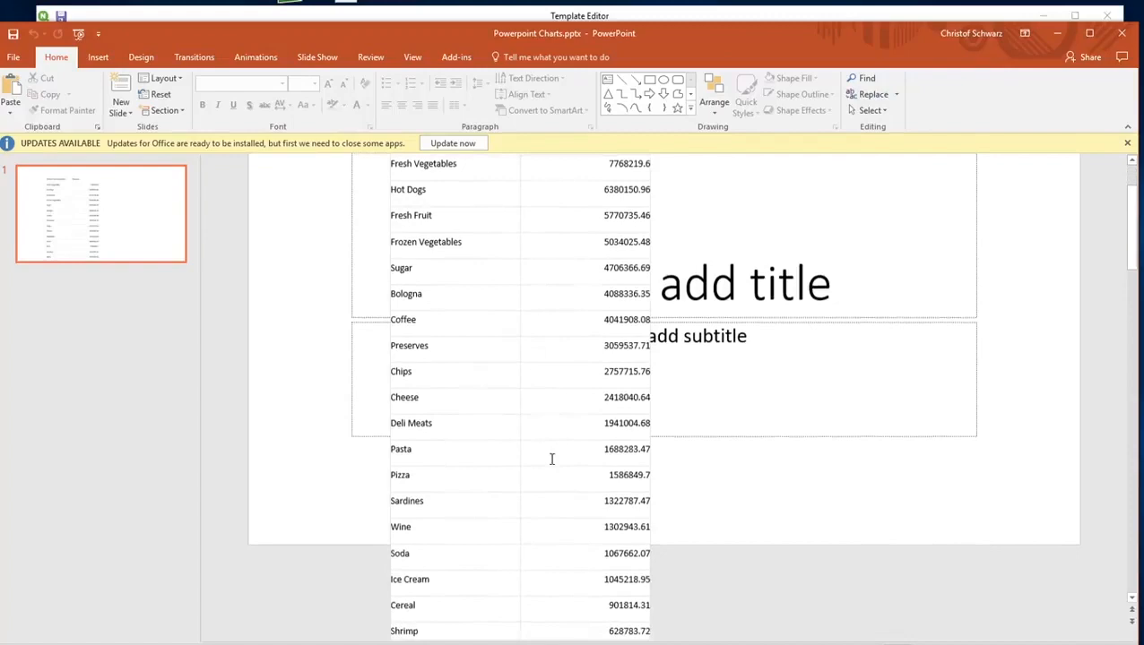
Scroll through the previewed slide's product group revenue table.
scroll(down, 3)
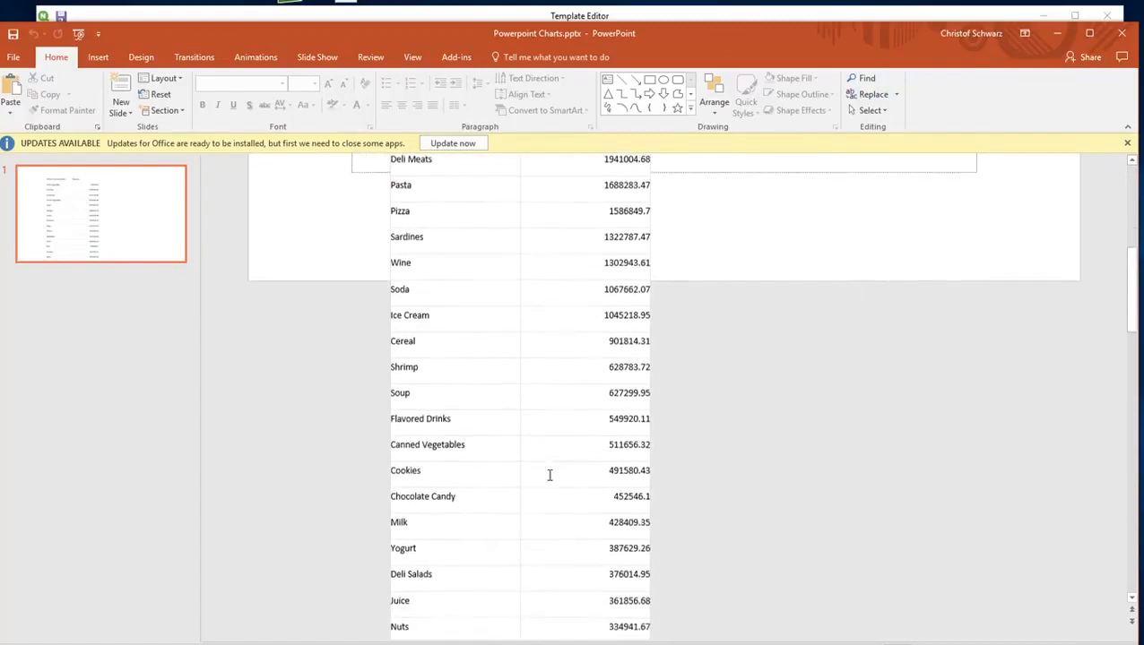
scroll(down, 3)
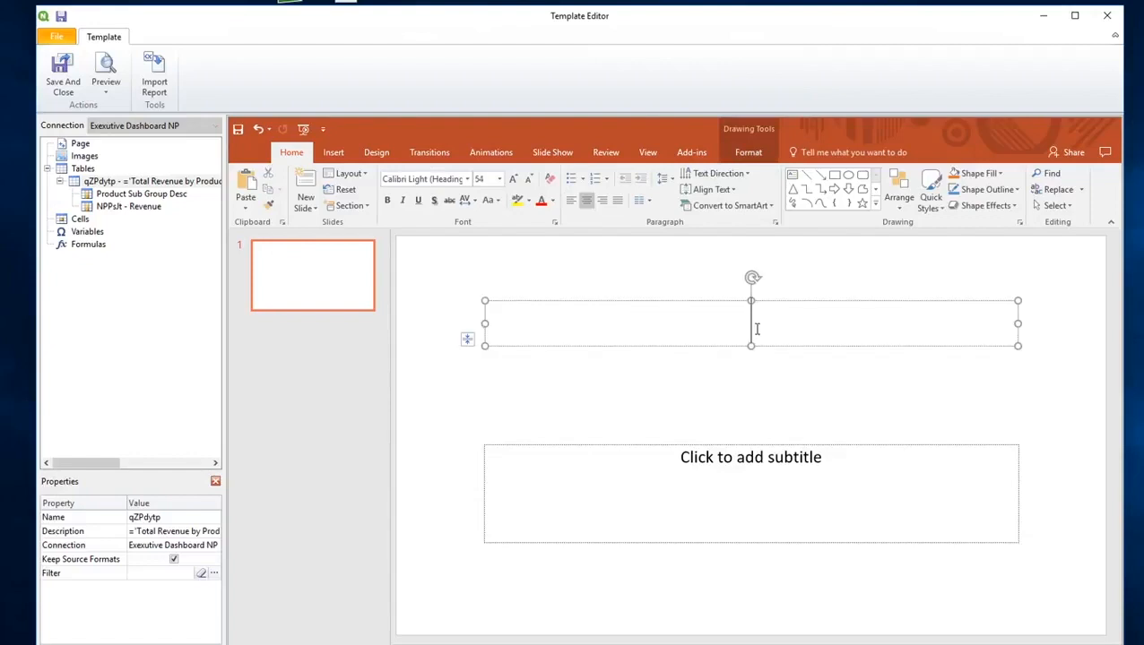
Title the slide 'Nice title' and insert a clustered column chart.
text(Nice title)
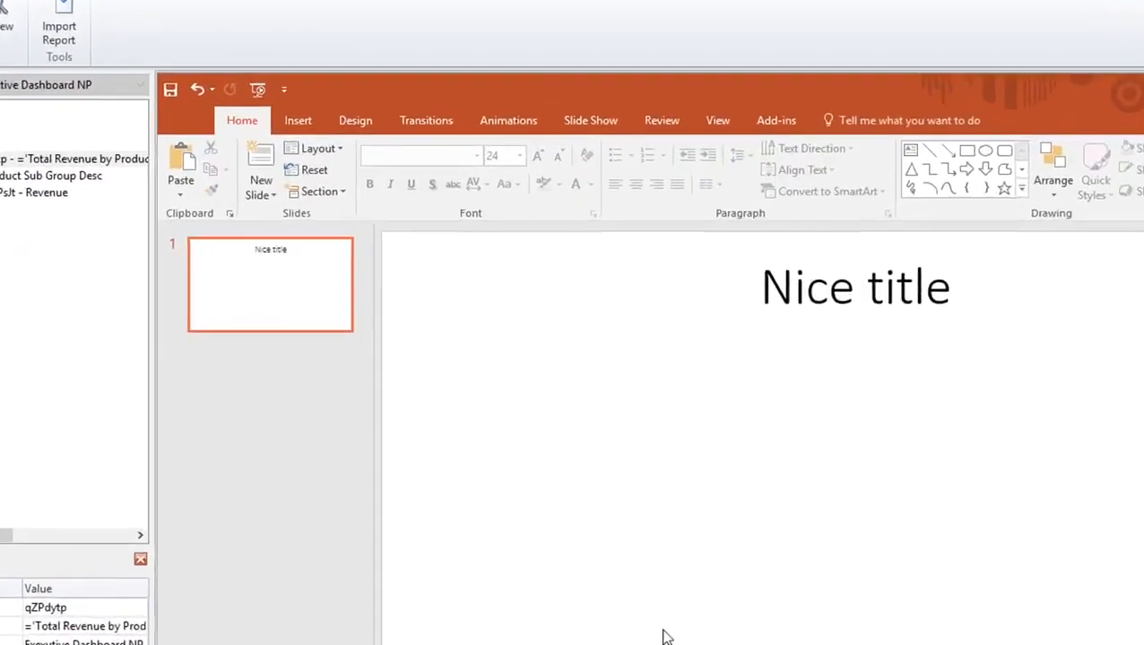
click(297, 121)
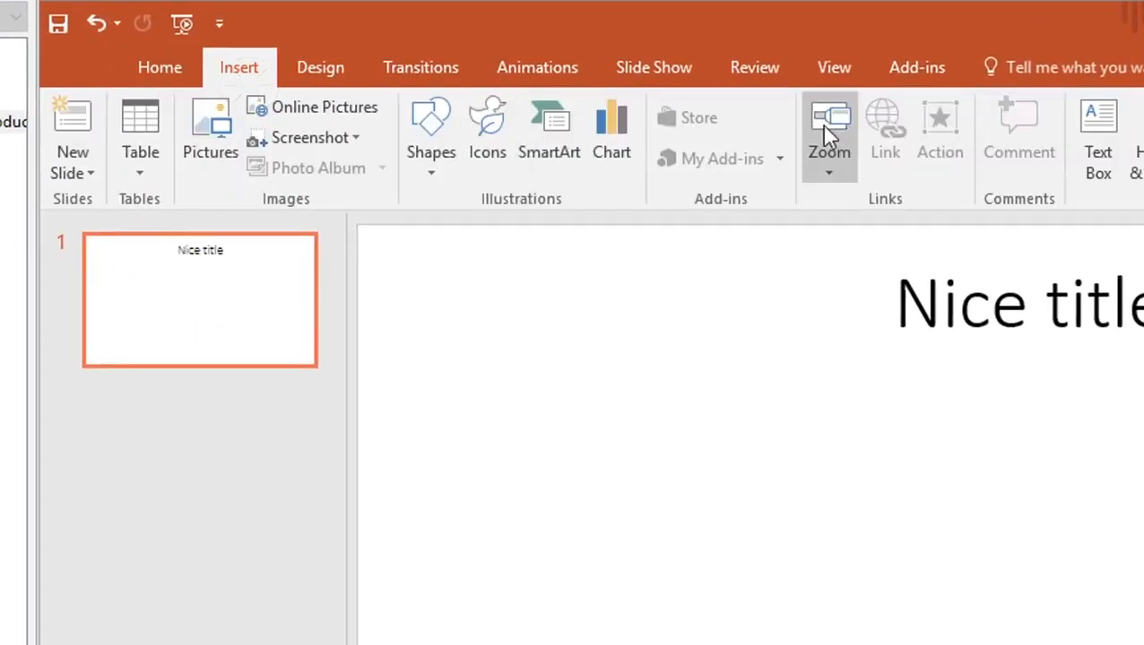
click(612, 126)
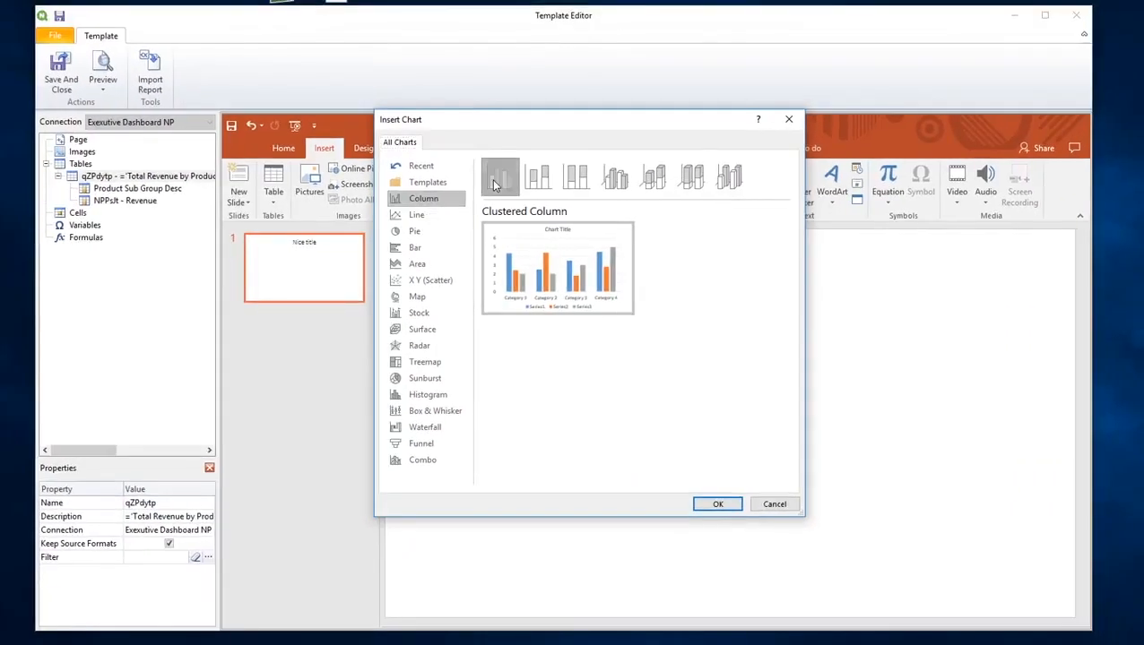
click(717, 504)
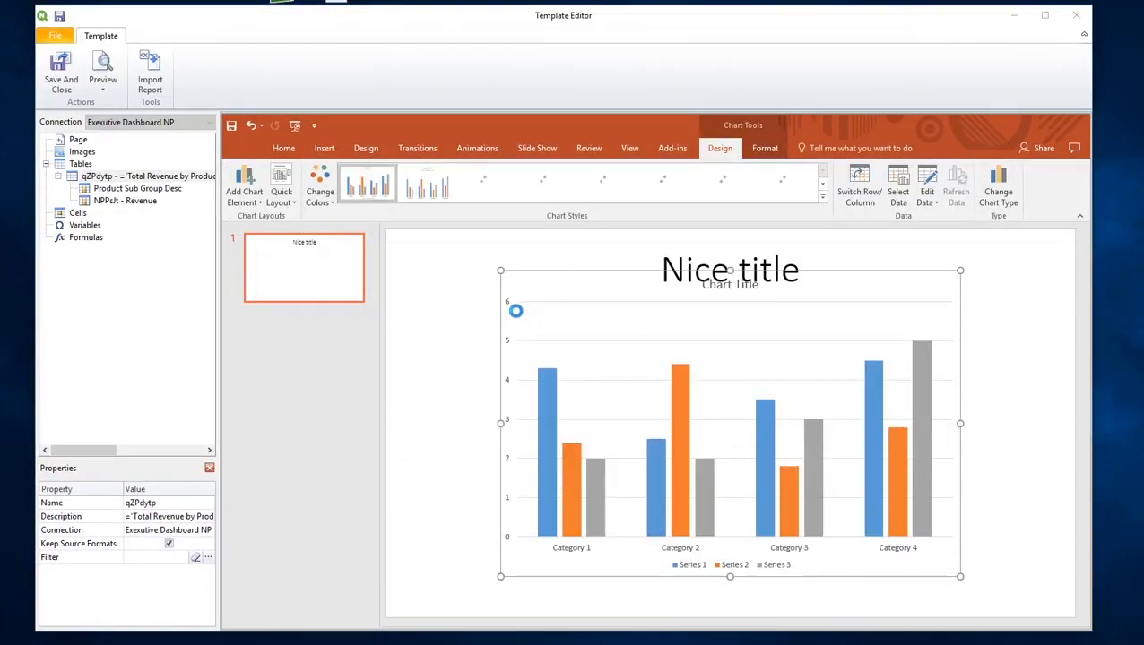
Load Product Sub Group Desc and Revenue into the column chart's data sheet.
click(927, 191)
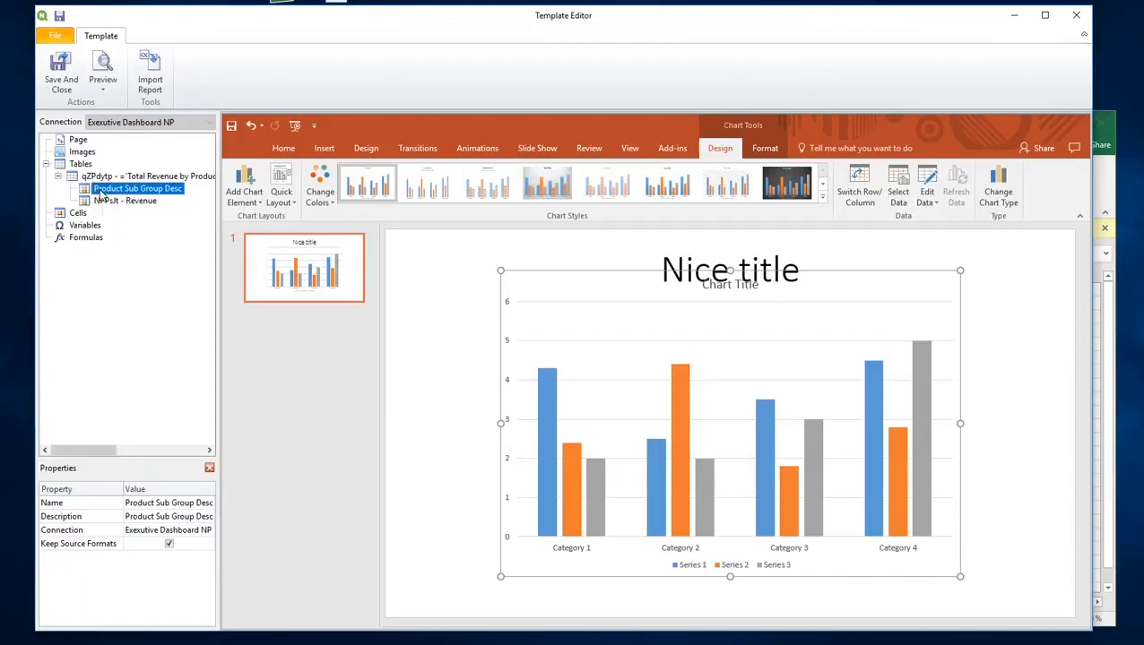
click(927, 190)
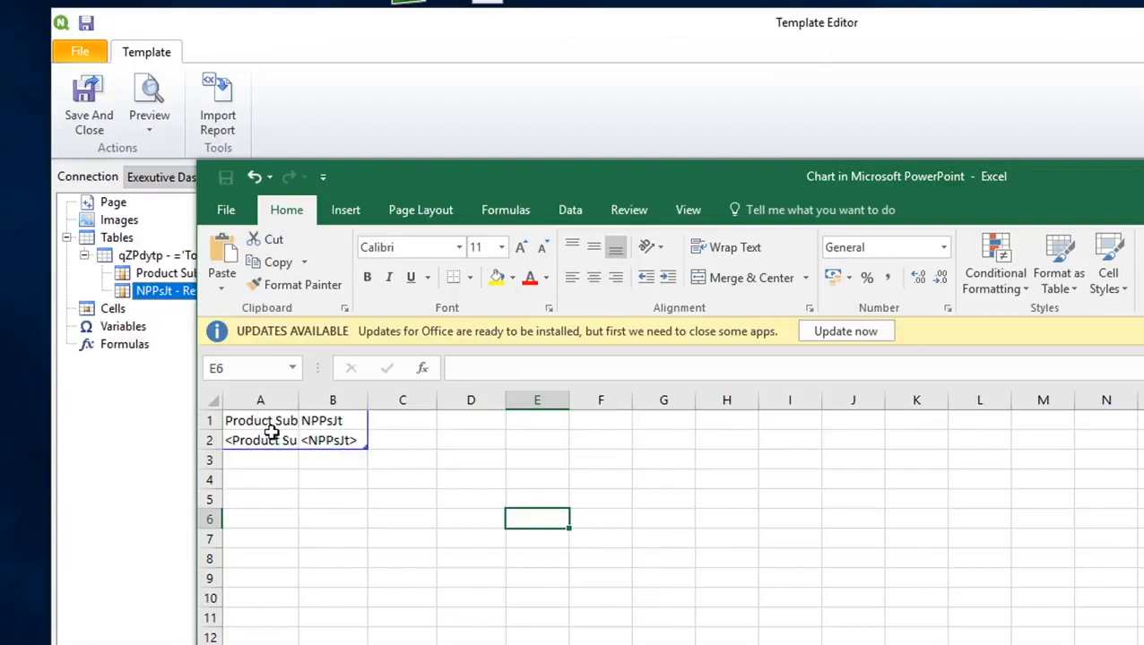
click(333, 421)
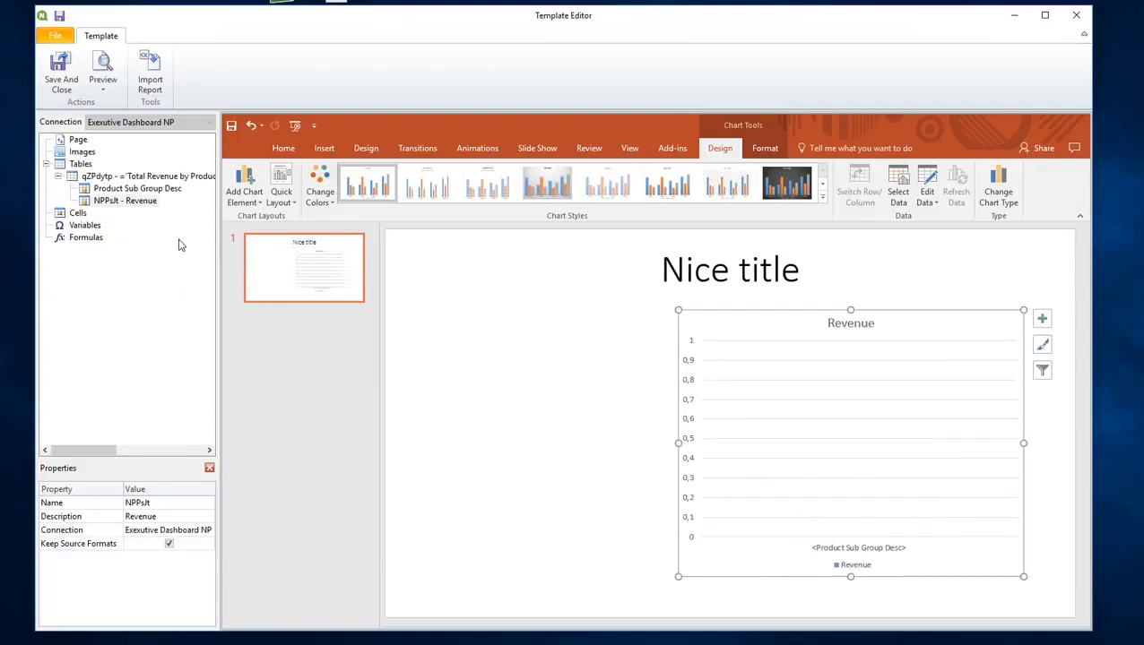
click(102, 72)
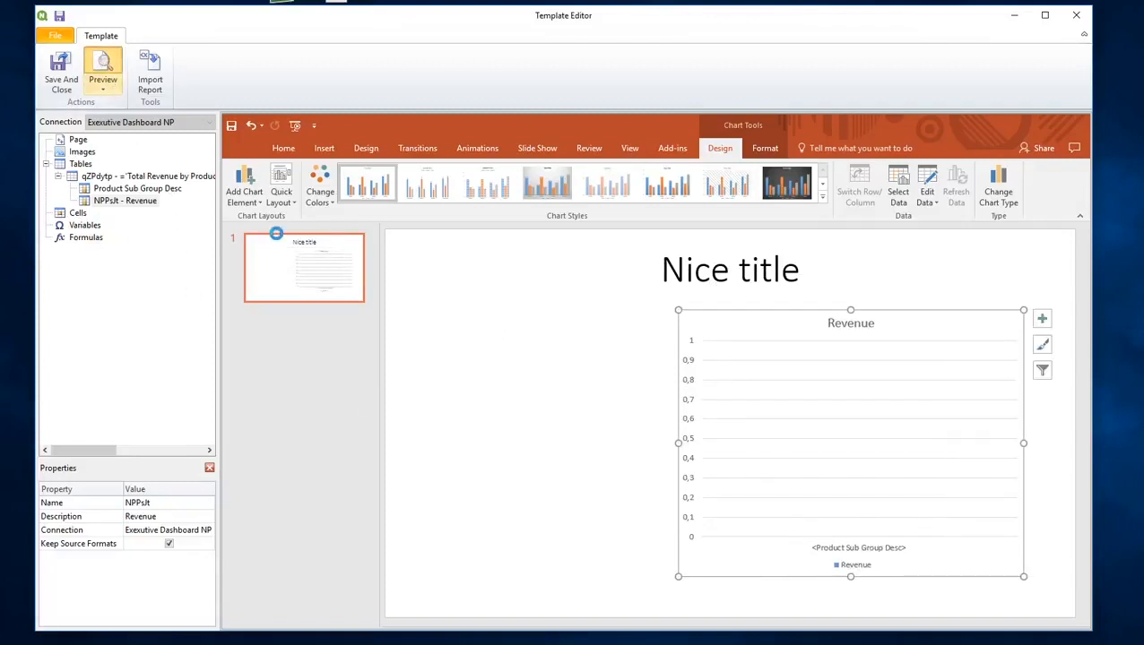
click(102, 67)
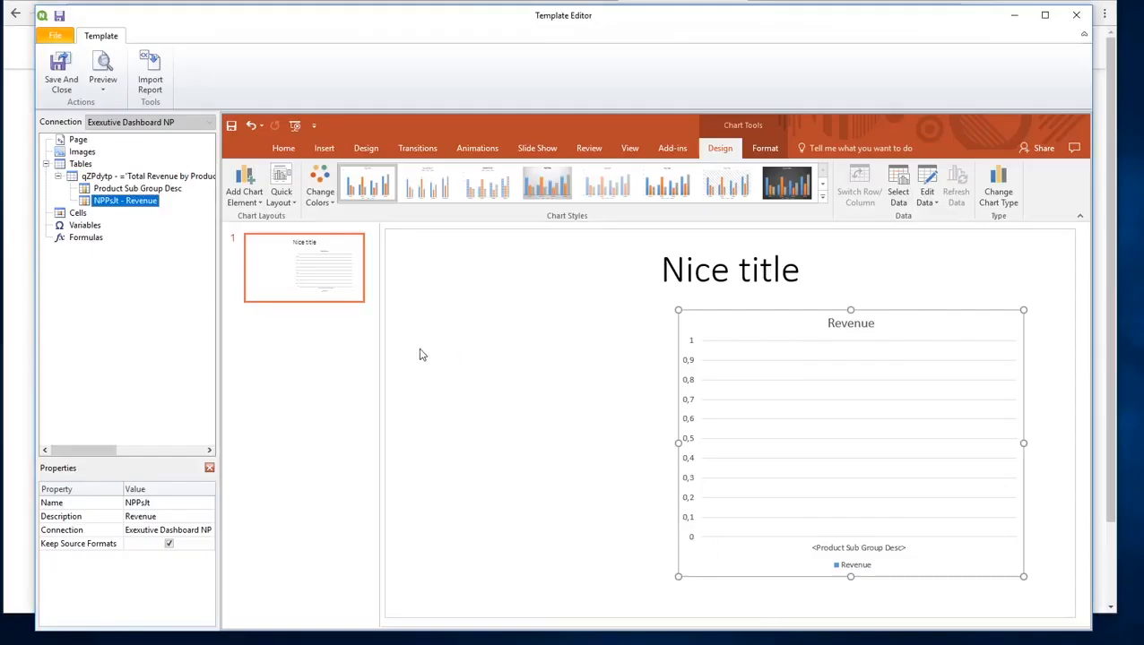
Add Average Sales Per Day (nvqpV) as a template table and expand its fields.
click(81, 164)
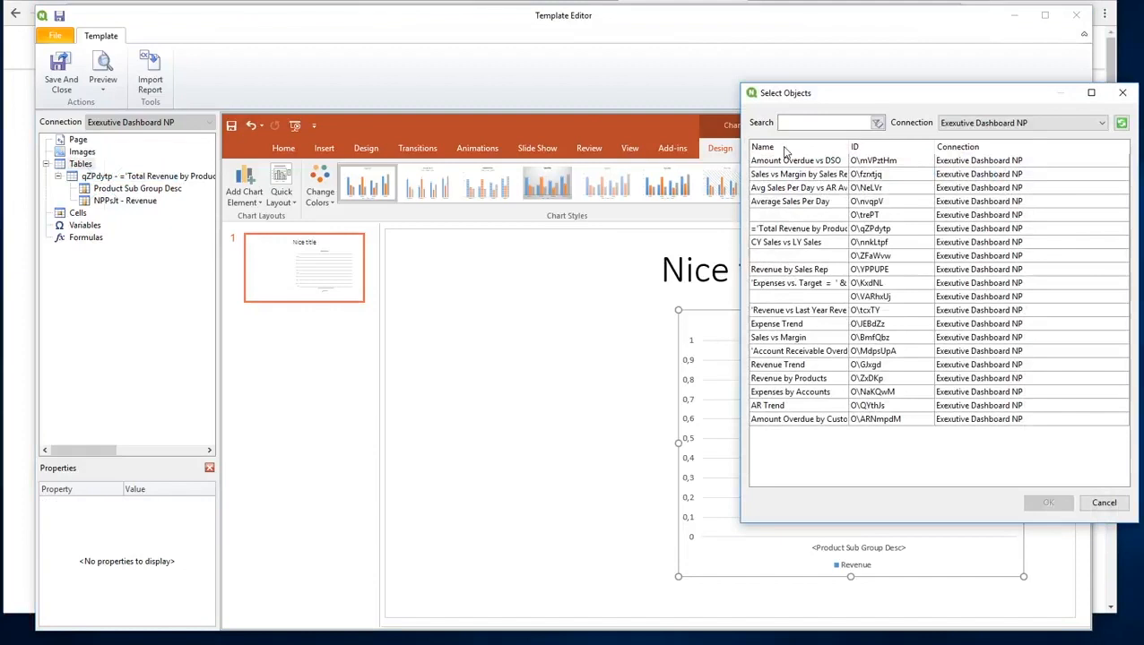
click(798, 200)
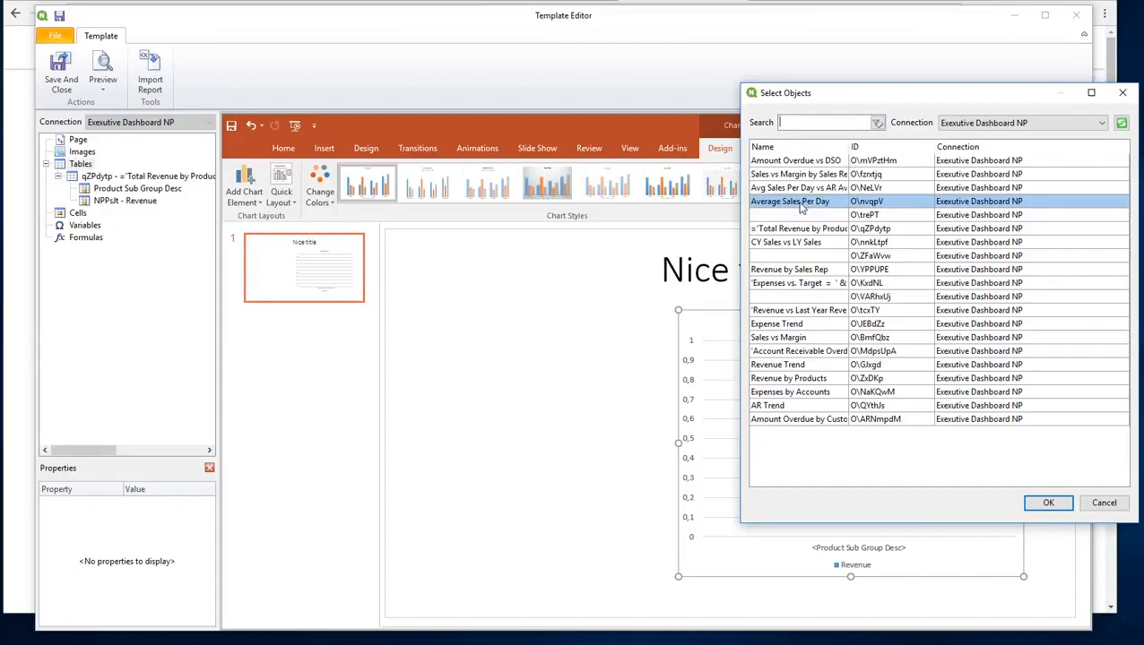
text(sales)
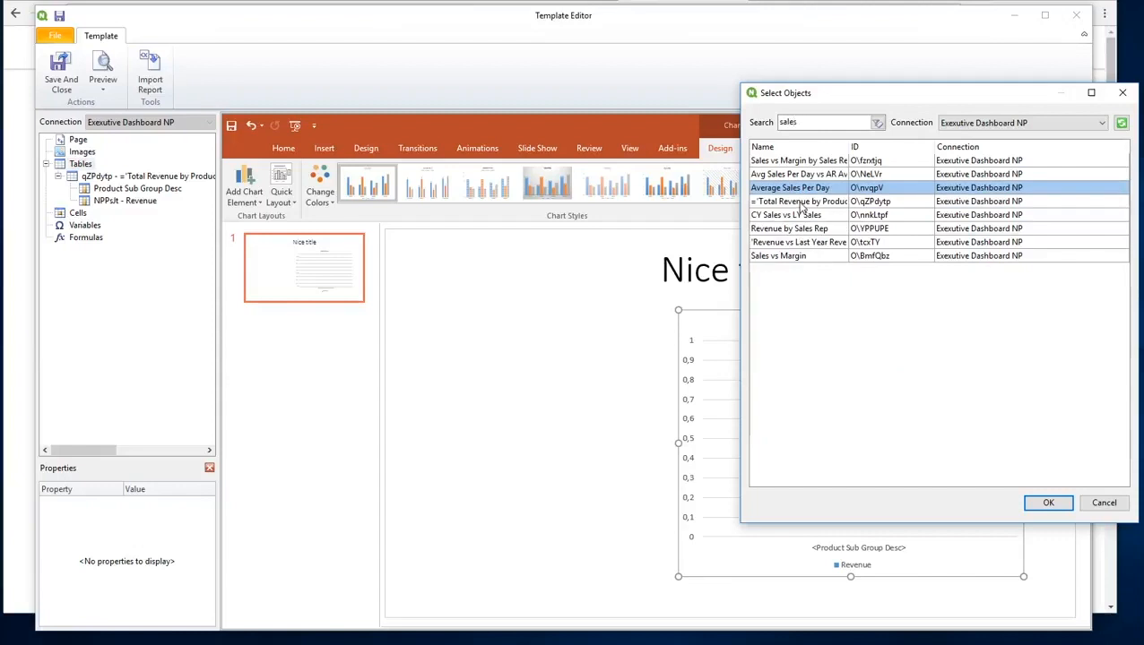
text(nvqpV)
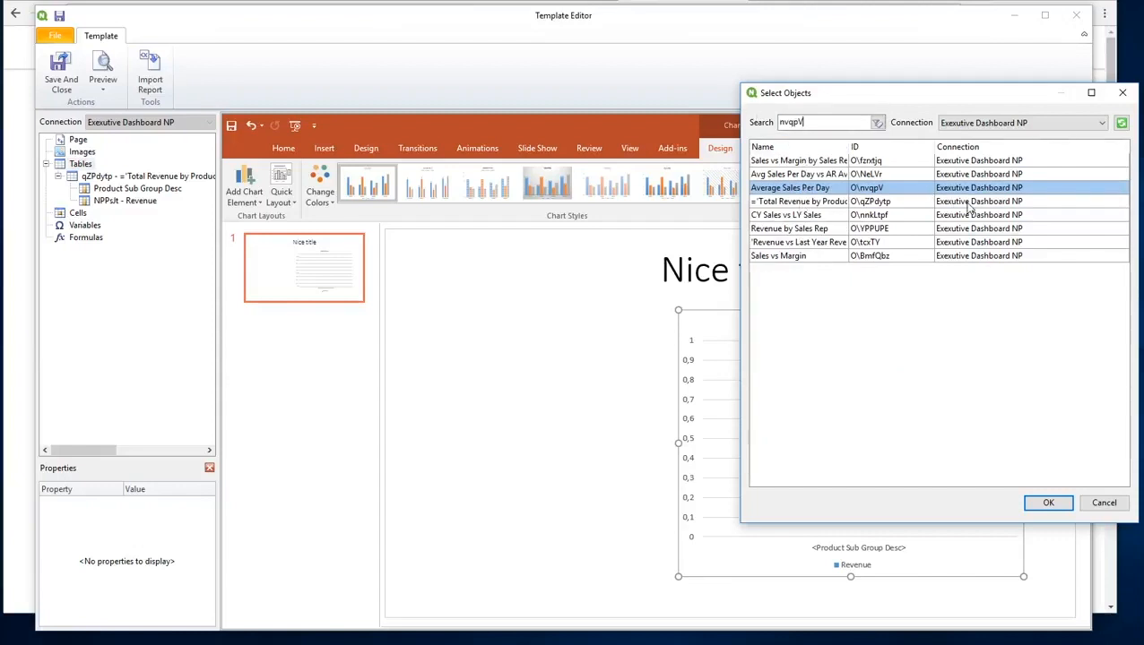
text(nvqpV)
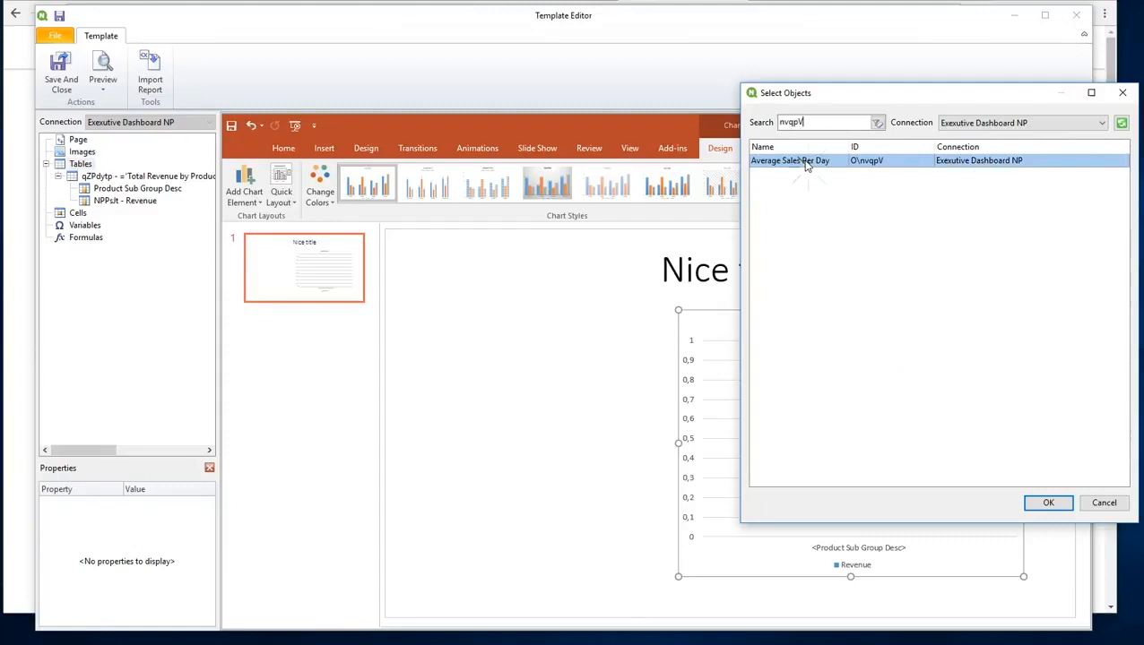
click(1048, 503)
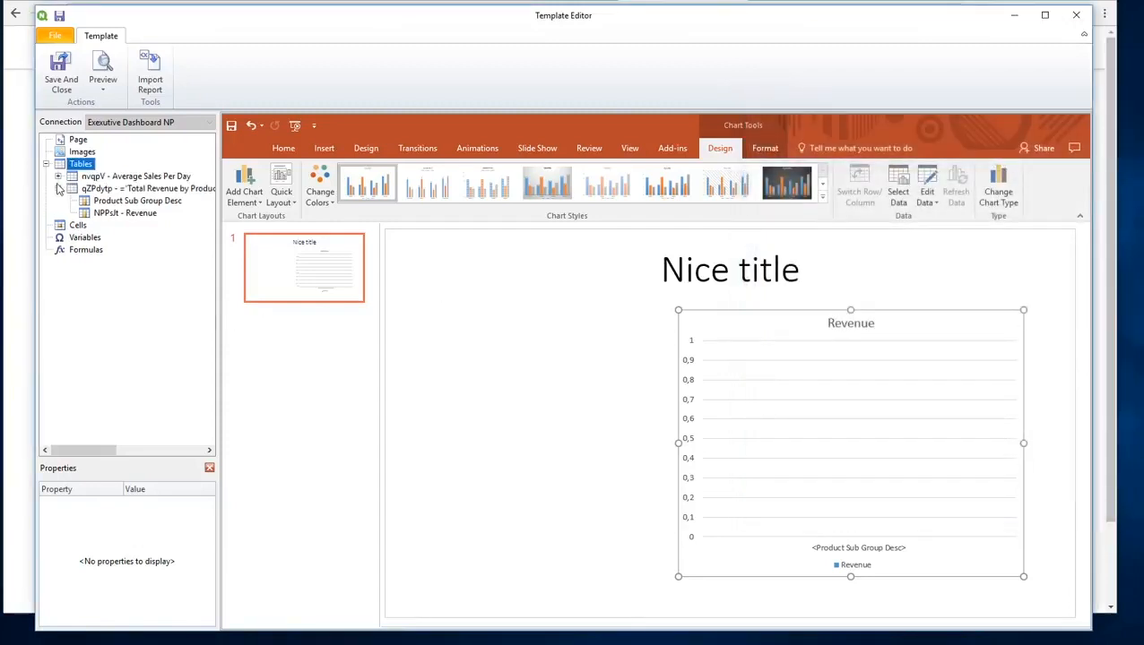
click(324, 147)
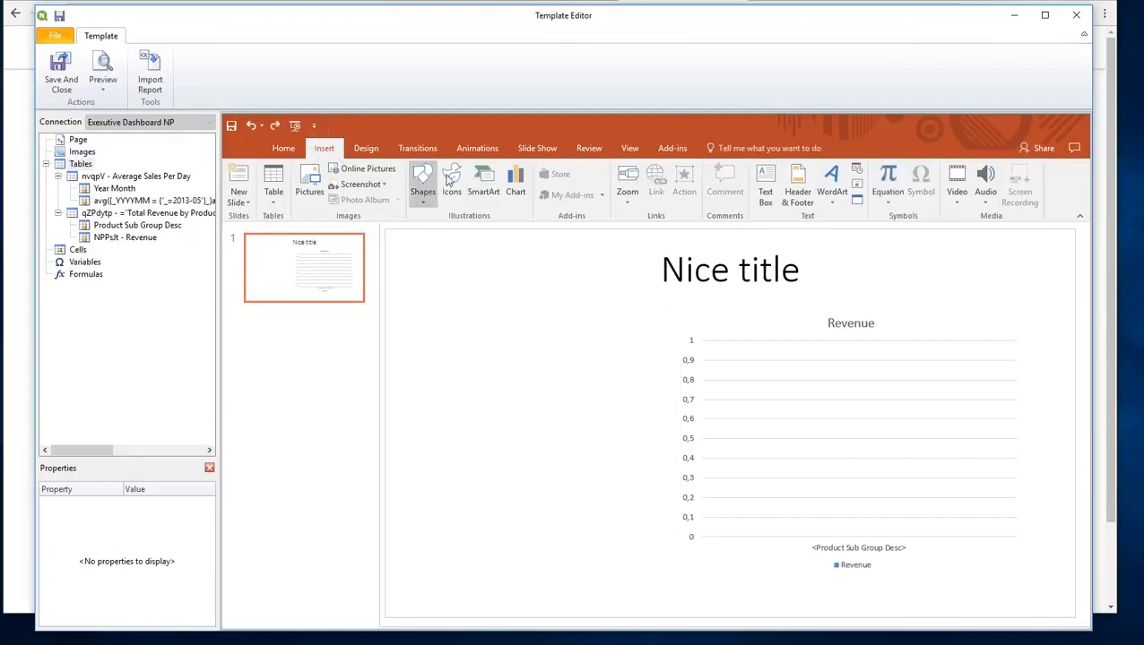
Insert a line chart onto the slide.
click(515, 179)
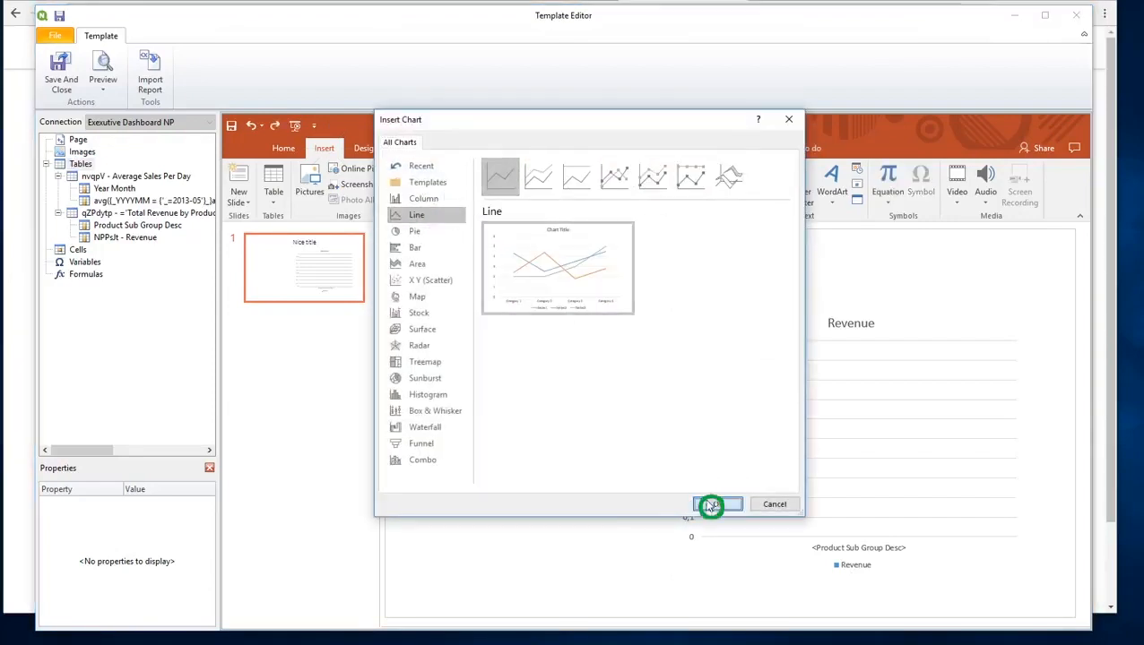
click(718, 504)
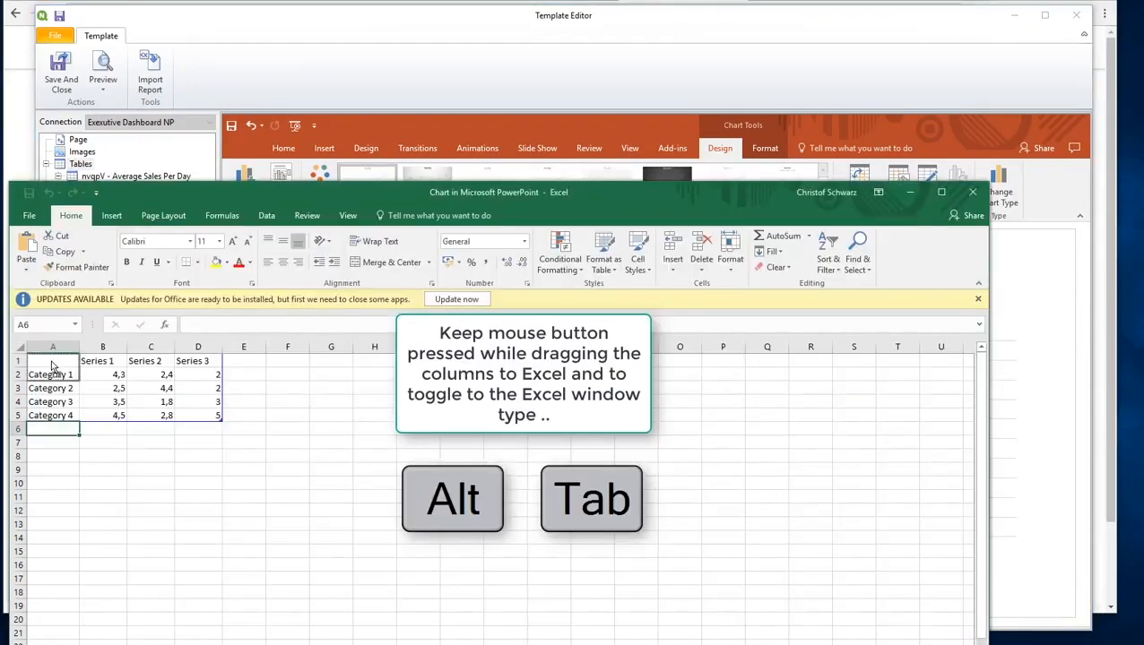
Fill the line chart's data with Year Month and the average sales expression as Revenue.
text(Year Month)
click(103, 362)
text(Revenue)
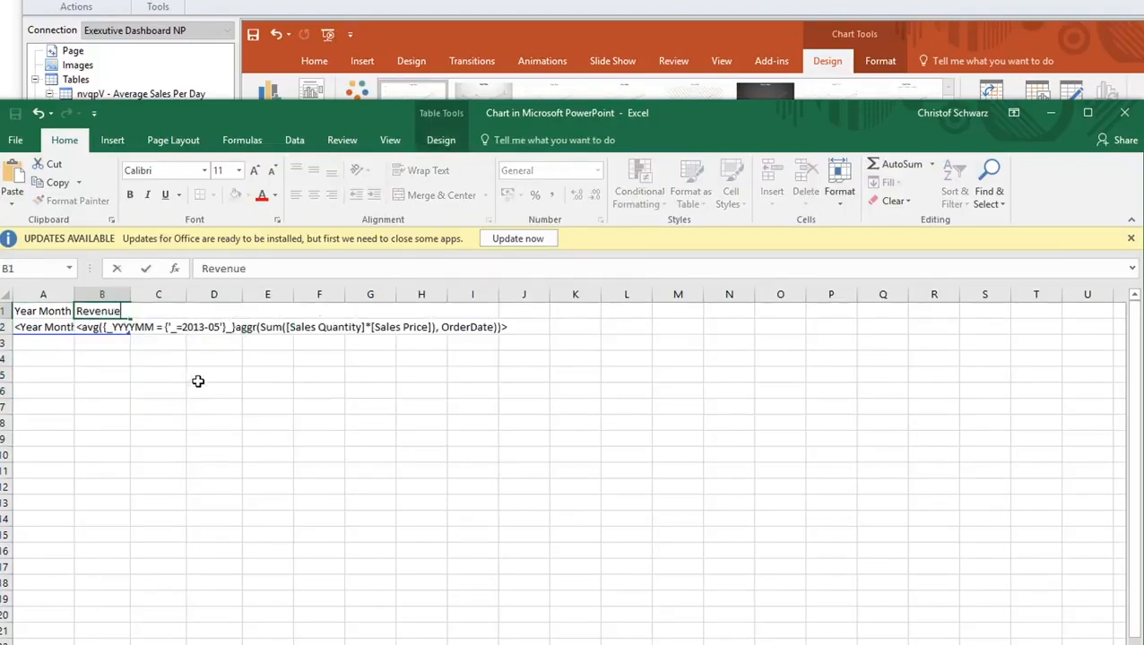
click(102, 327)
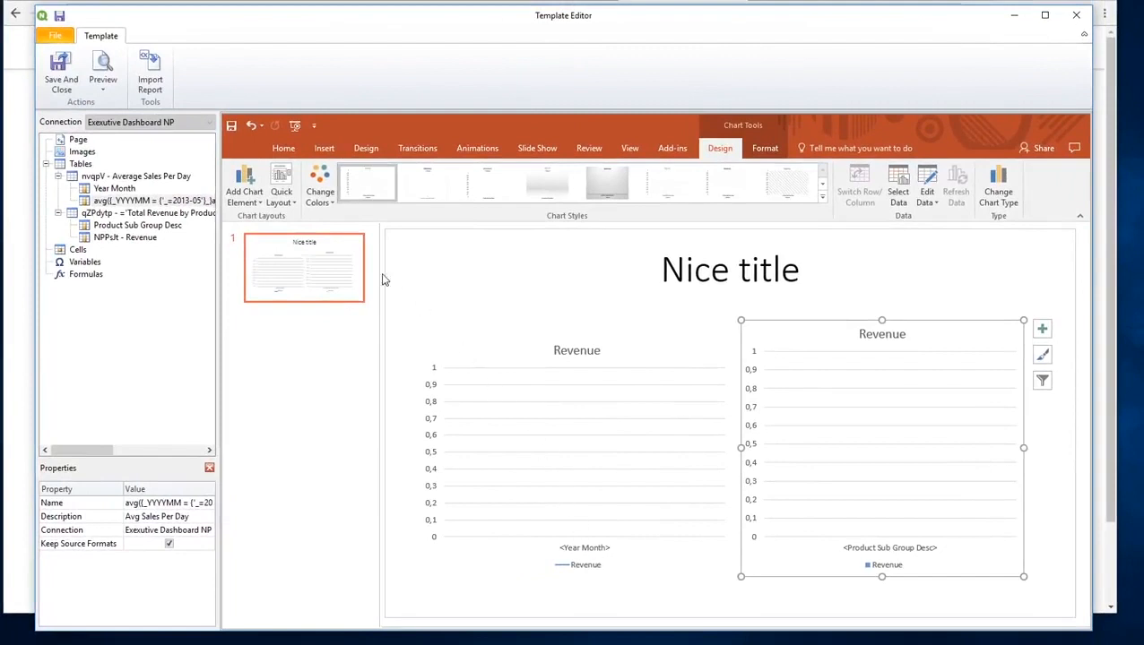
Preview the template in PowerPoint to see the Revenue line chart beside the product-group columns.
click(102, 72)
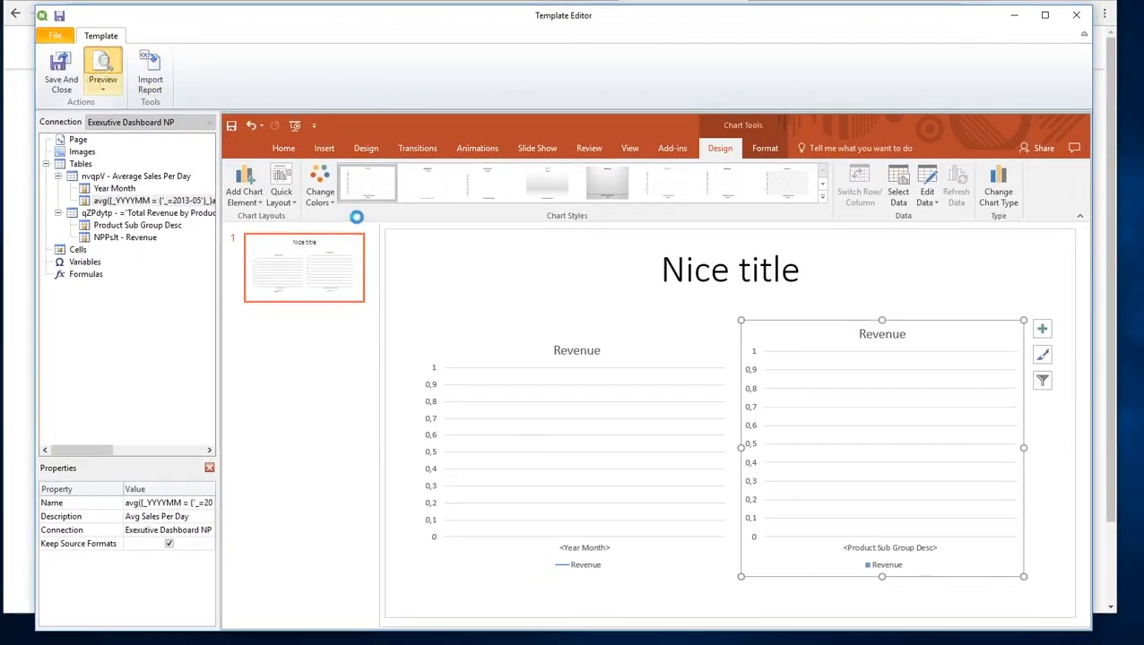
click(102, 71)
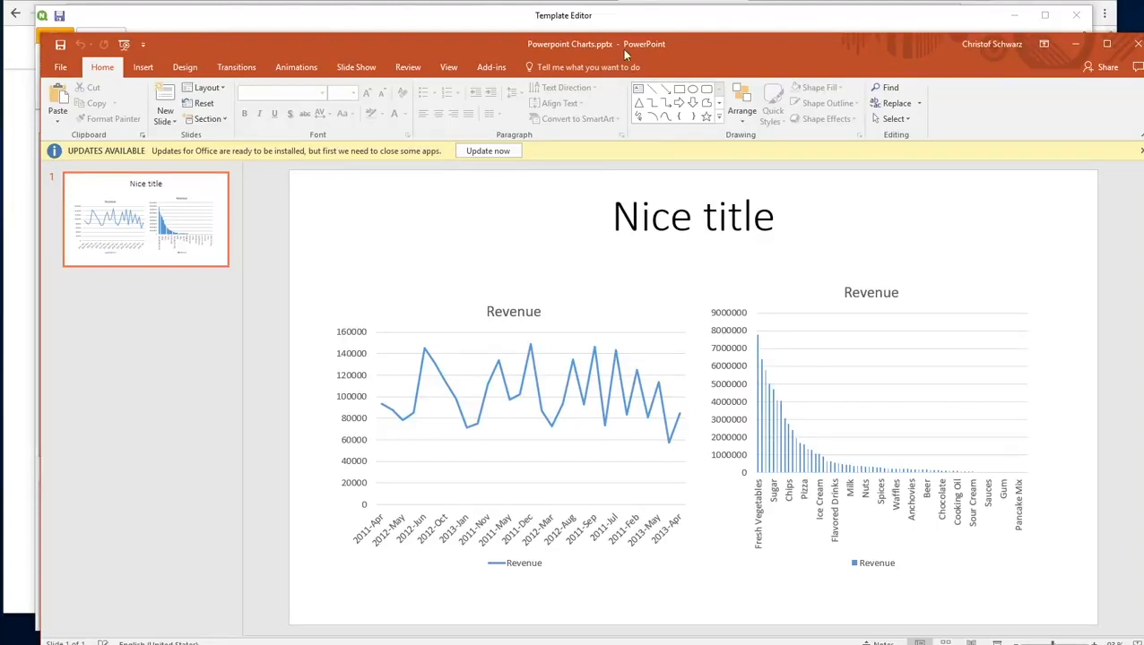
mouse_move(807, 8)
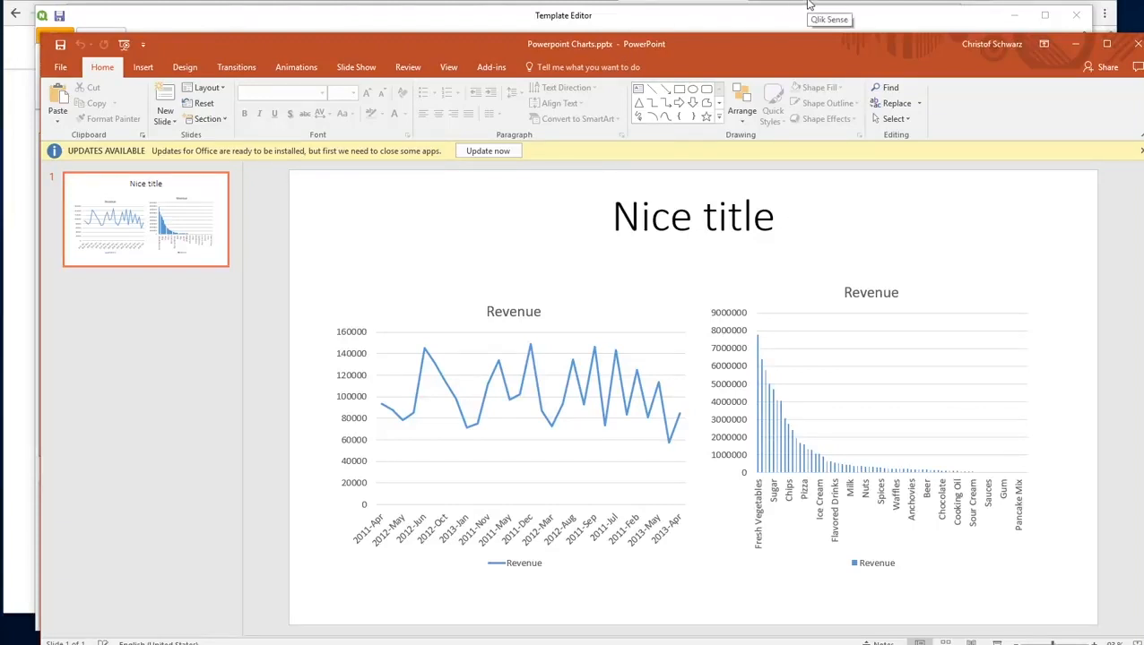